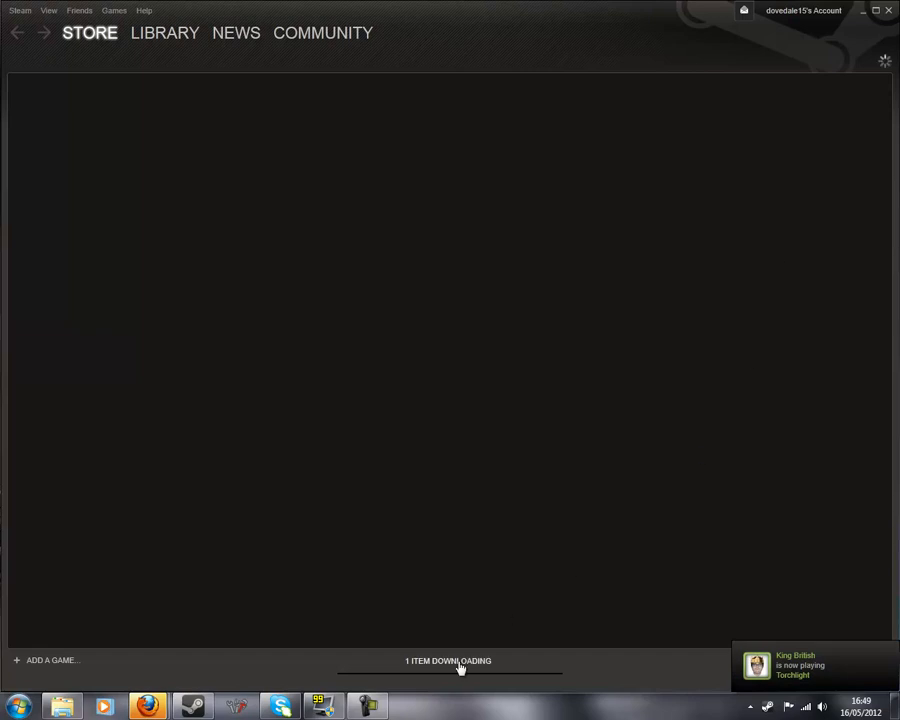
Let the Steam store load, then close the Steam client window.
{"action": "left_click", "coordinate": [113, 10]}
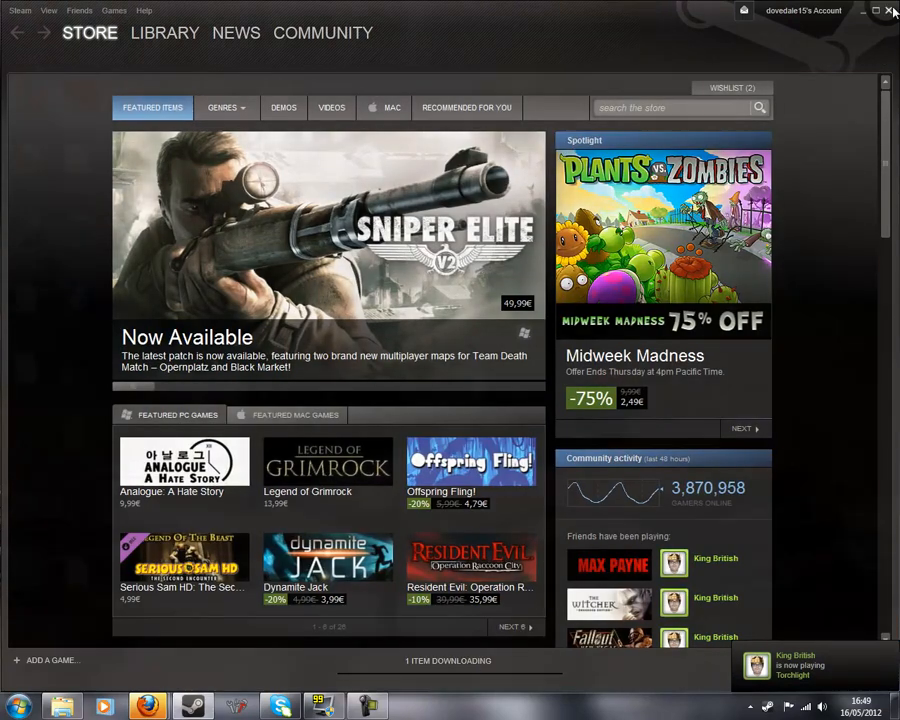
{"action": "left_click", "coordinate": [876, 11]}
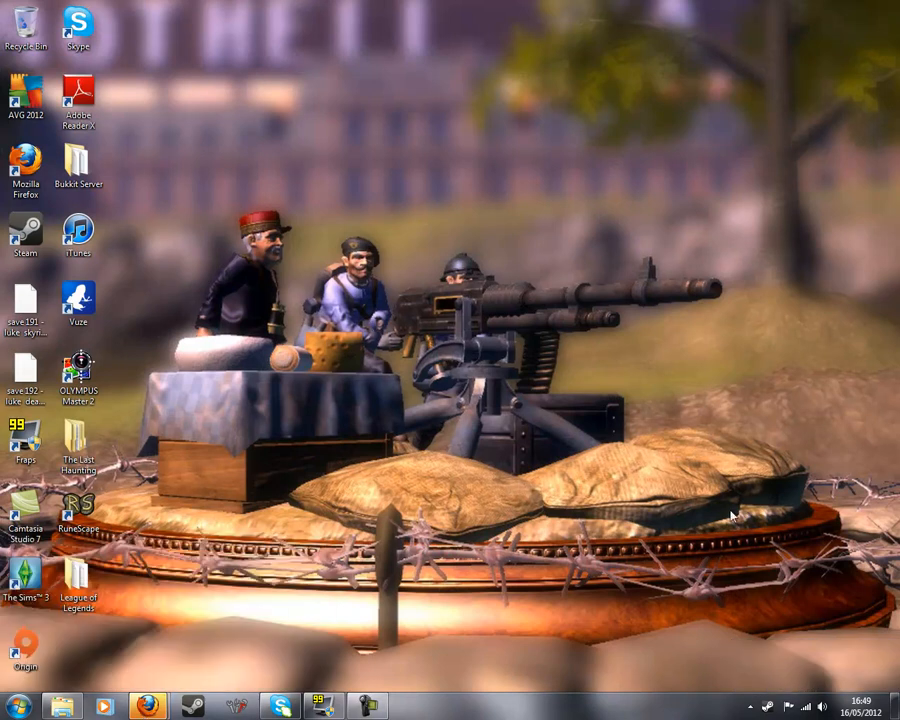
{"action": "mouse_move", "coordinate": [138, 668]}
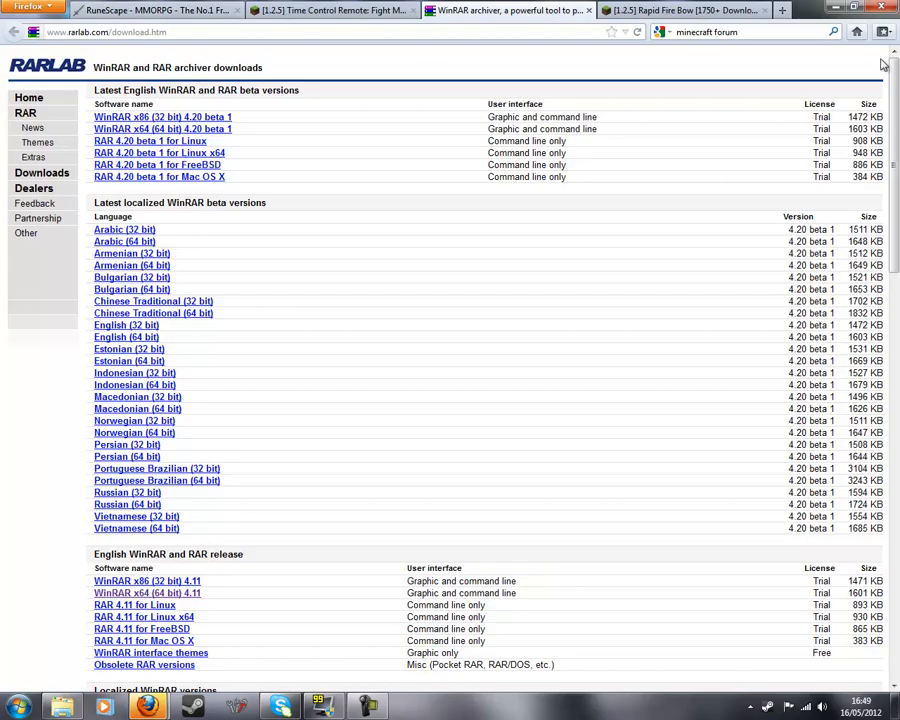
{"action": "mouse_move", "coordinate": [294, 68]}
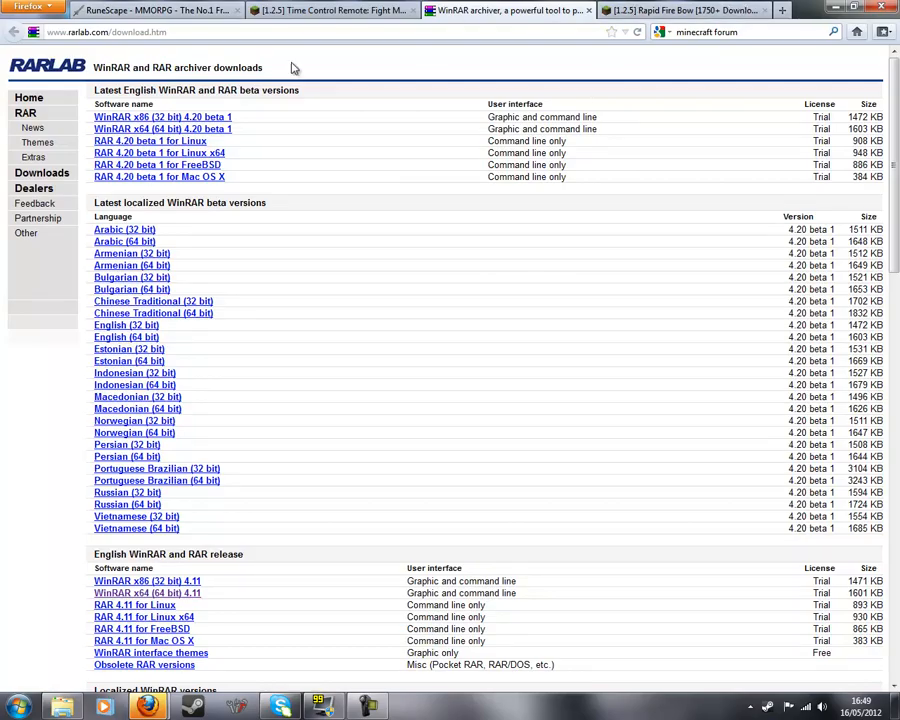
{"action": "mouse_move", "coordinate": [194, 105]}
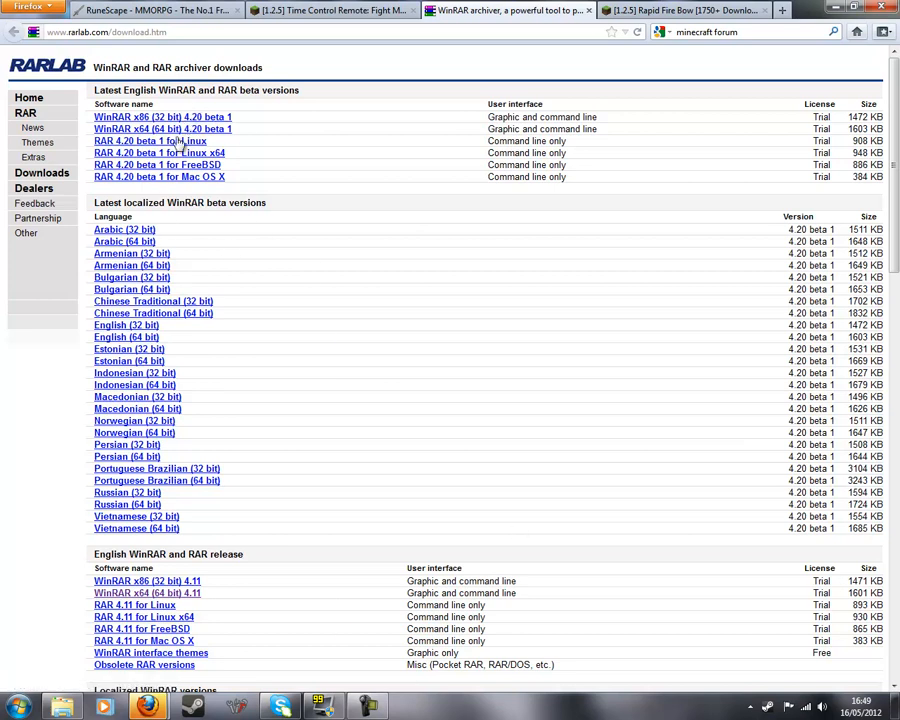
{"action": "mouse_move", "coordinate": [465, 108]}
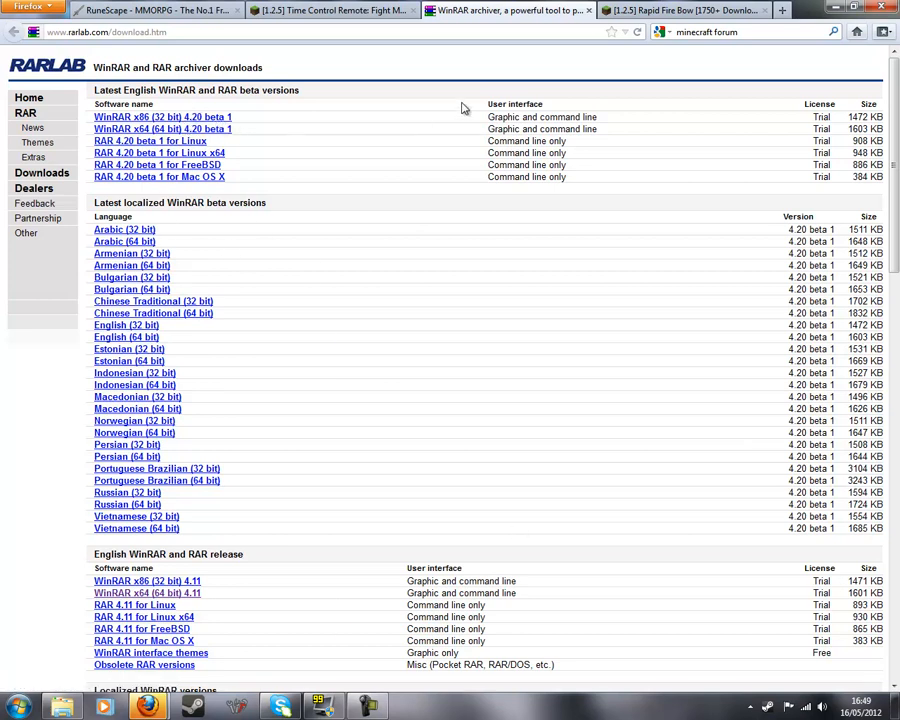
{"action": "left_click", "coordinate": [17, 707]}
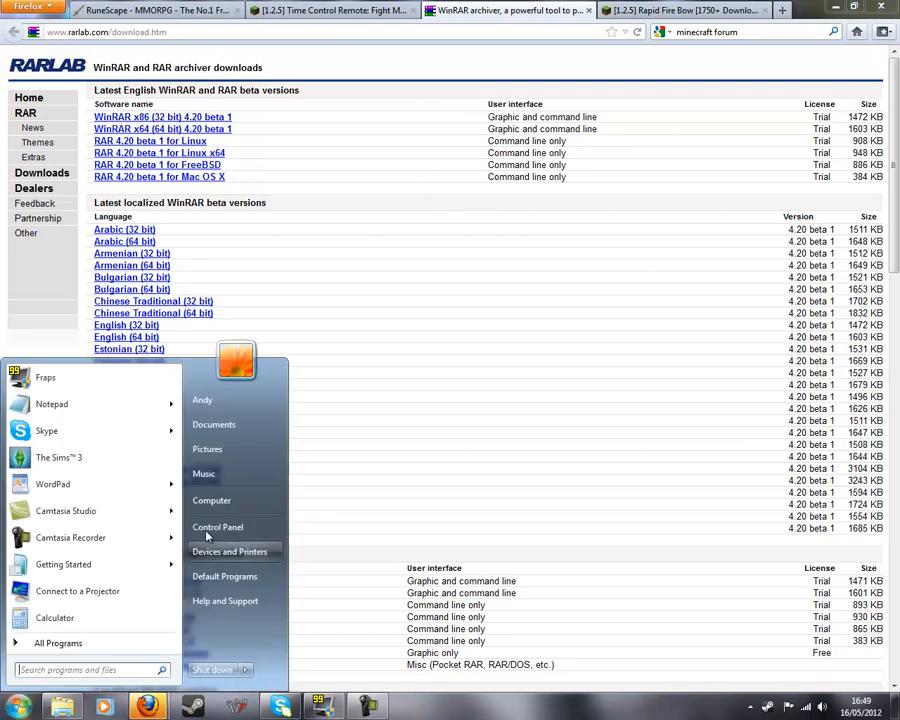
{"action": "left_click", "coordinate": [211, 500]}
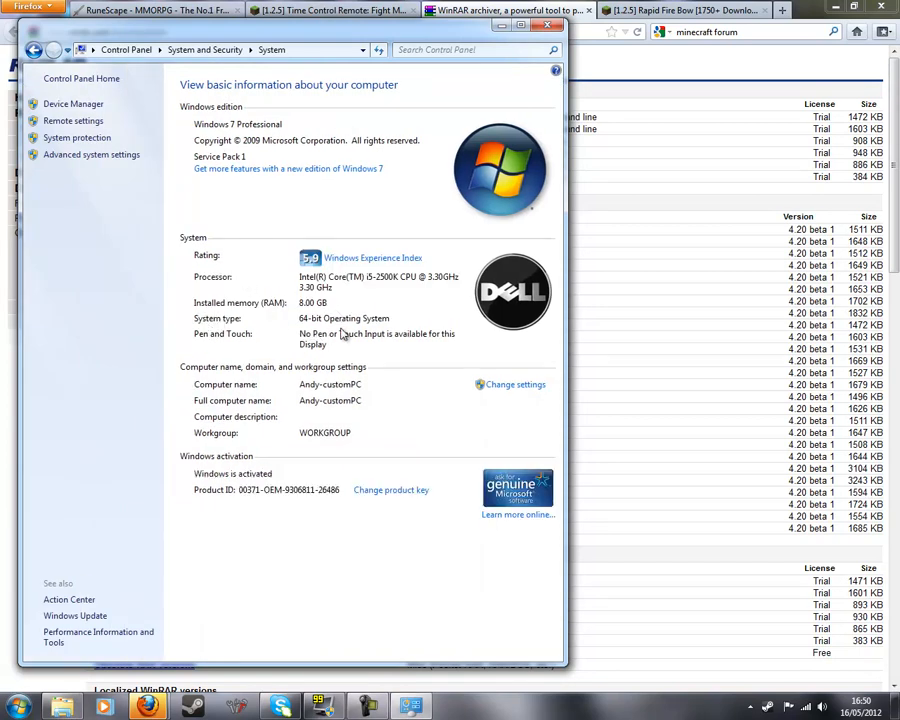
{"action": "mouse_move", "coordinate": [518, 111]}
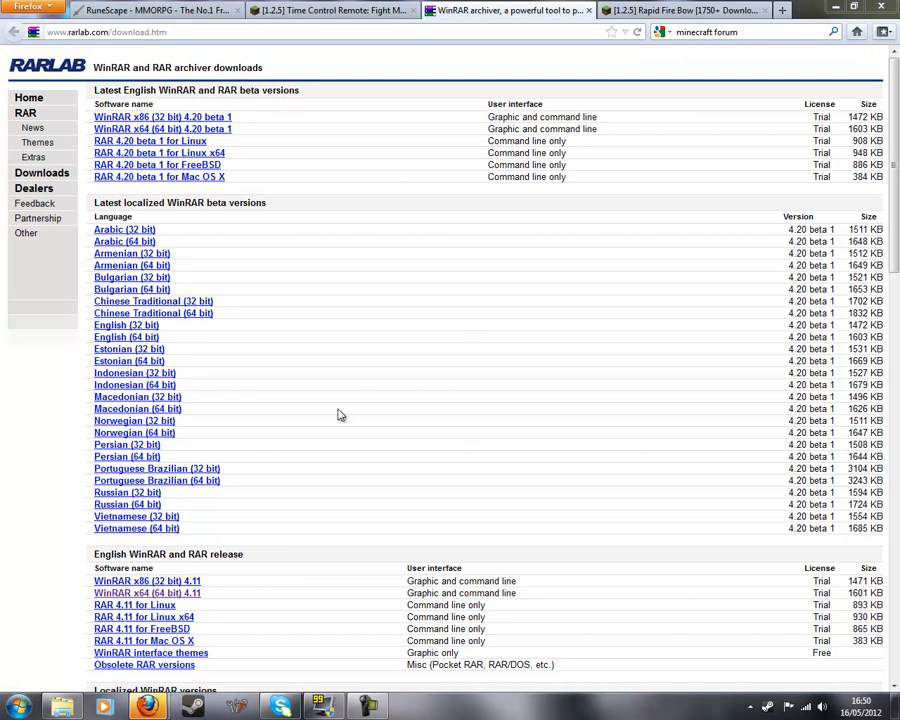
Download ModLoader.zip for 1.2.5 from Risugami's mods topic.
{"action": "left_click", "coordinate": [570, 10]}
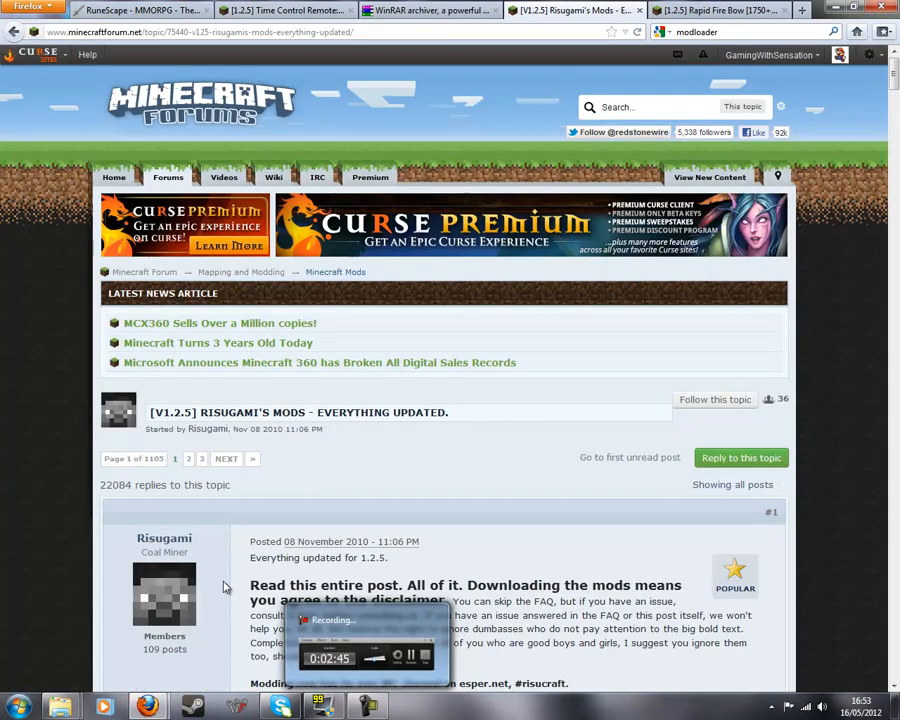
{"action": "scroll", "scroll_direction": "down", "scroll_amount": 3}
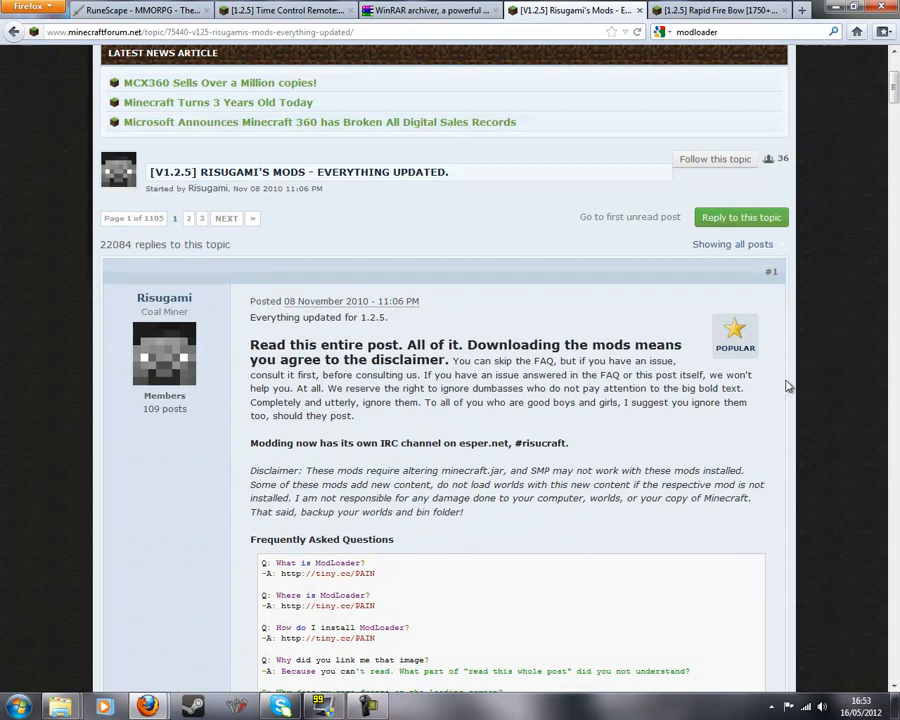
{"action": "scroll", "scroll_direction": "down", "scroll_amount": 3}
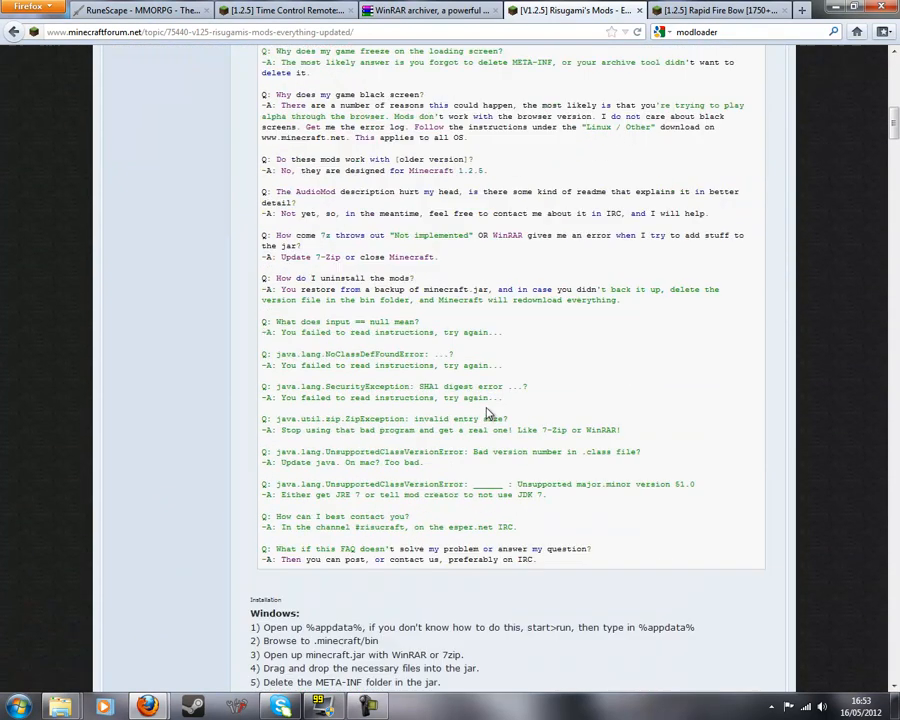
{"action": "scroll", "scroll_direction": "down", "scroll_amount": 3}
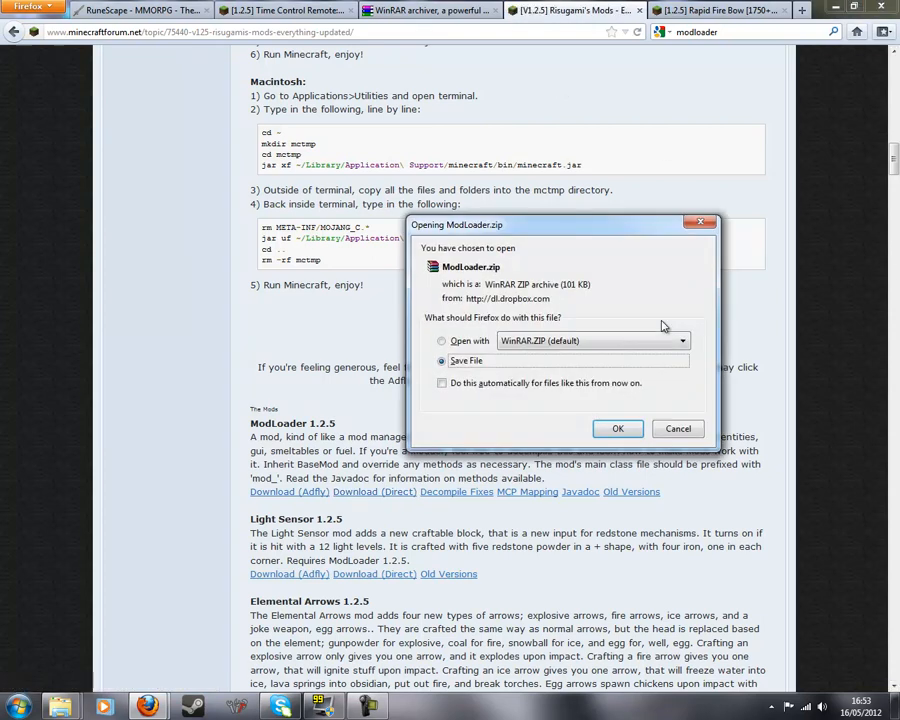
{"action": "left_click", "coordinate": [617, 428]}
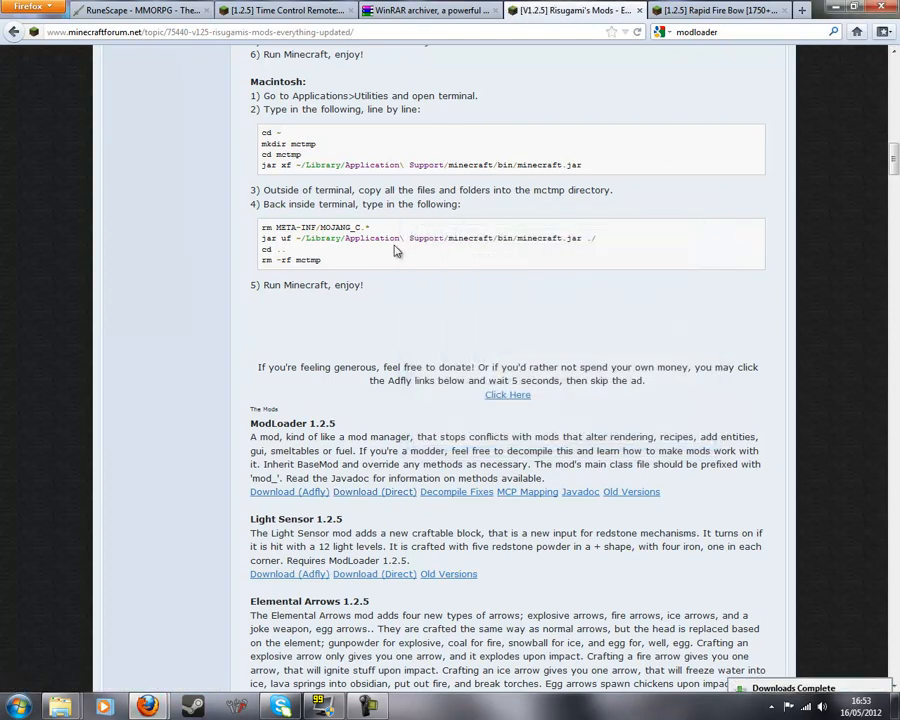
{"action": "mouse_move", "coordinate": [150, 707]}
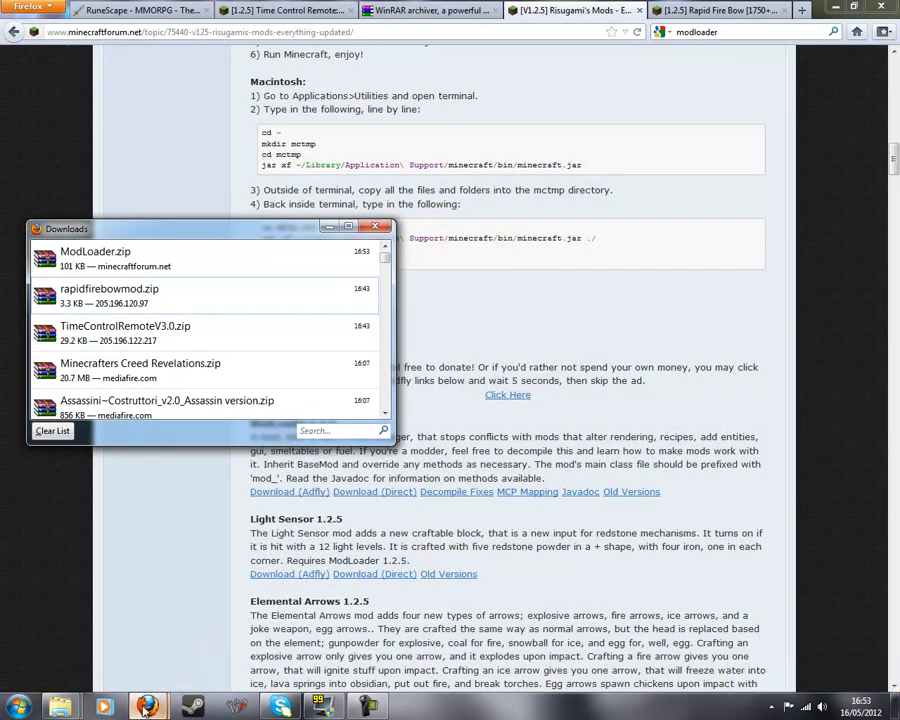
Follow the Rapid Fire Bow adf.ly download link, then close that forum tab.
{"action": "left_click", "coordinate": [715, 10]}
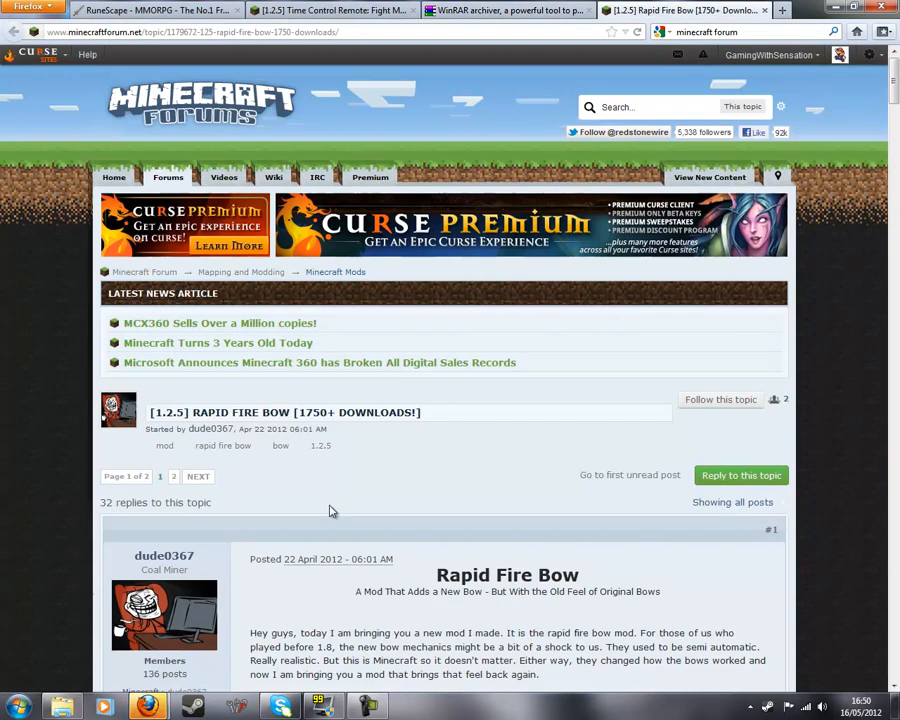
{"action": "scroll", "scroll_direction": "down", "scroll_amount": 3}
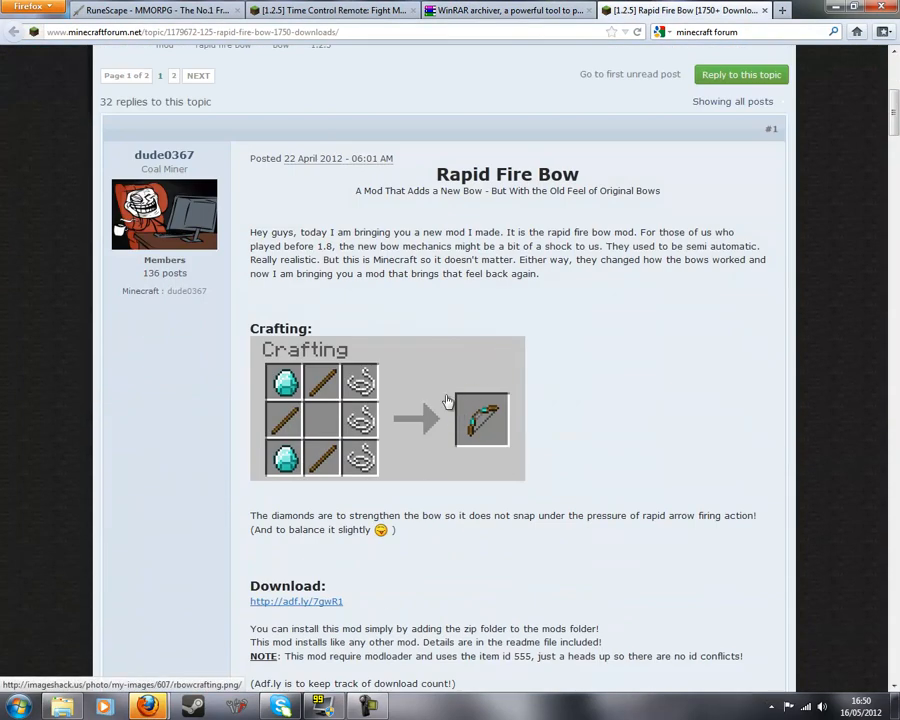
{"action": "scroll", "scroll_direction": "down", "scroll_amount": 3}
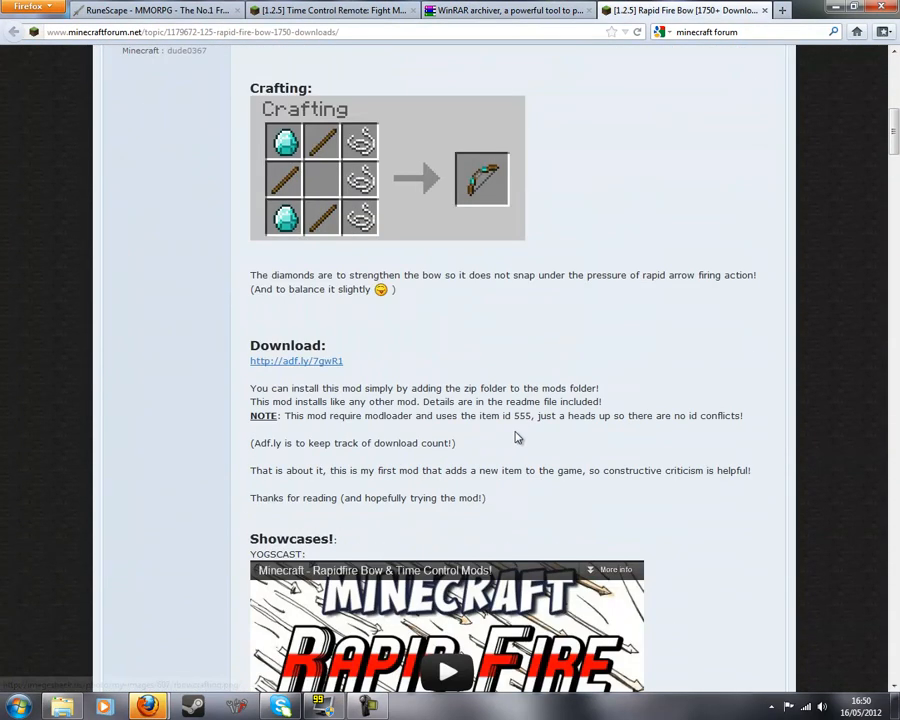
{"action": "mouse_move", "coordinate": [313, 370]}
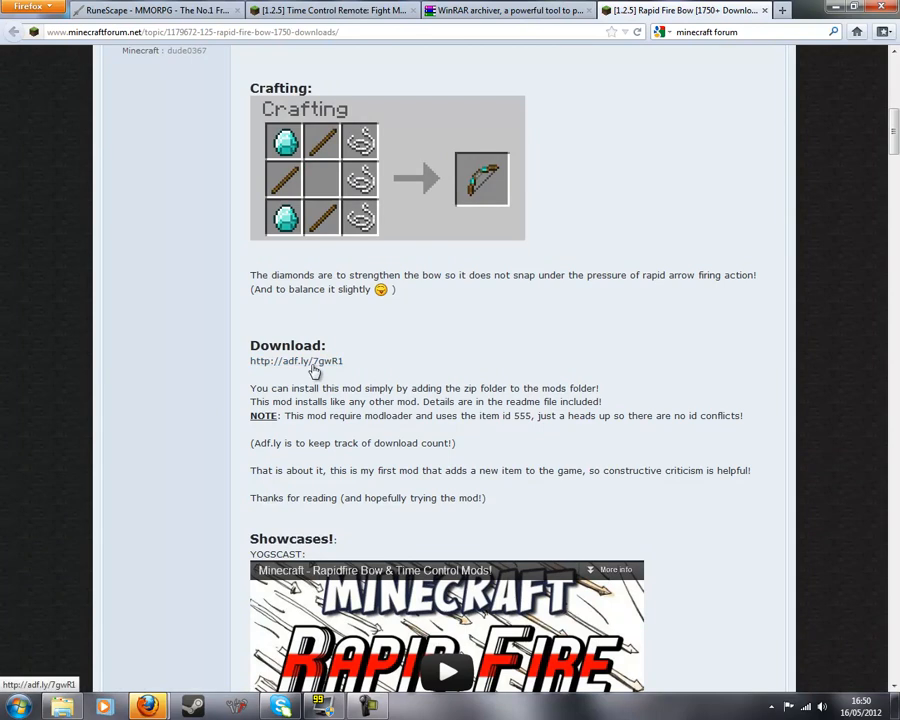
{"action": "left_click", "coordinate": [296, 361]}
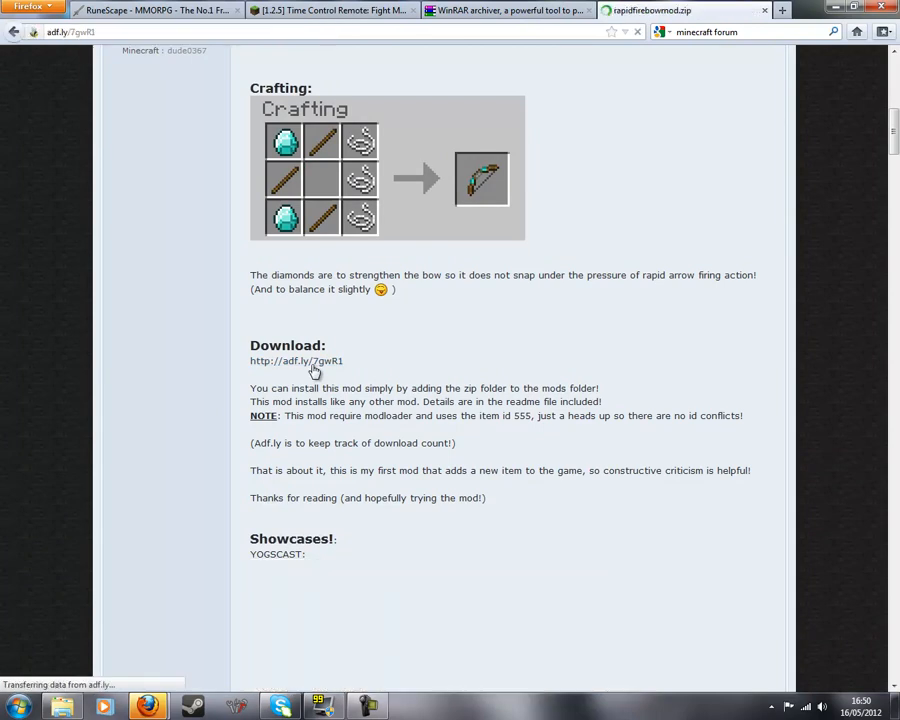
{"action": "left_click", "coordinate": [296, 361]}
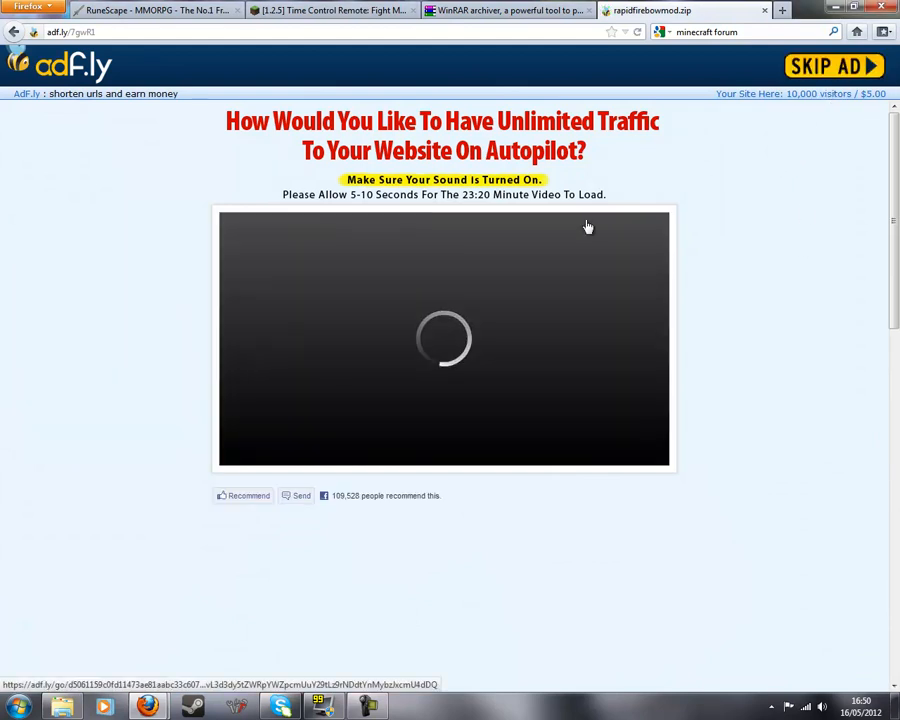
{"action": "left_click", "coordinate": [834, 66]}
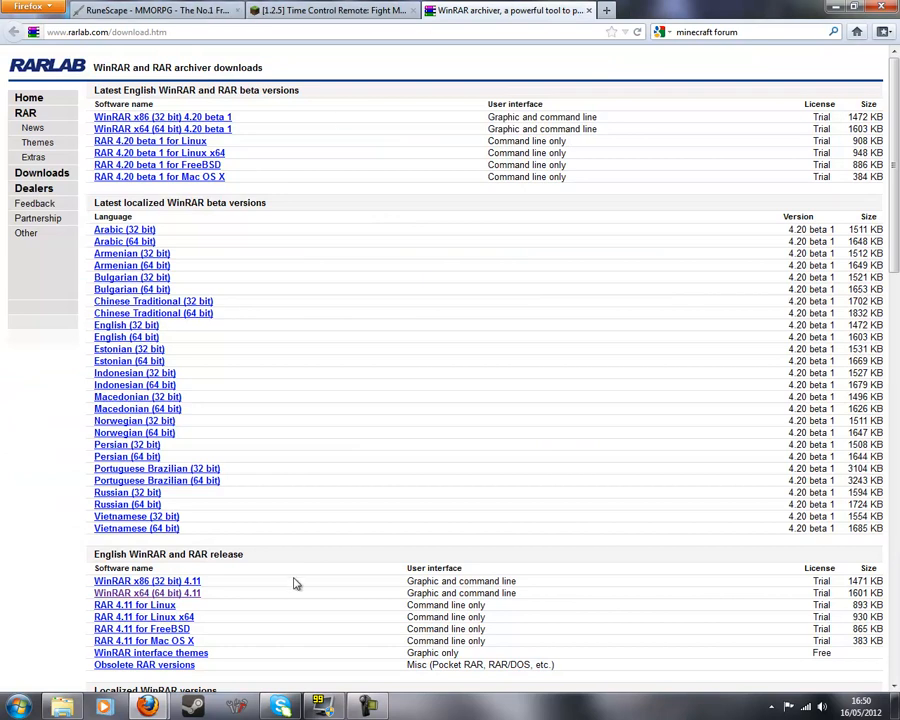
{"action": "mouse_move", "coordinate": [18, 707]}
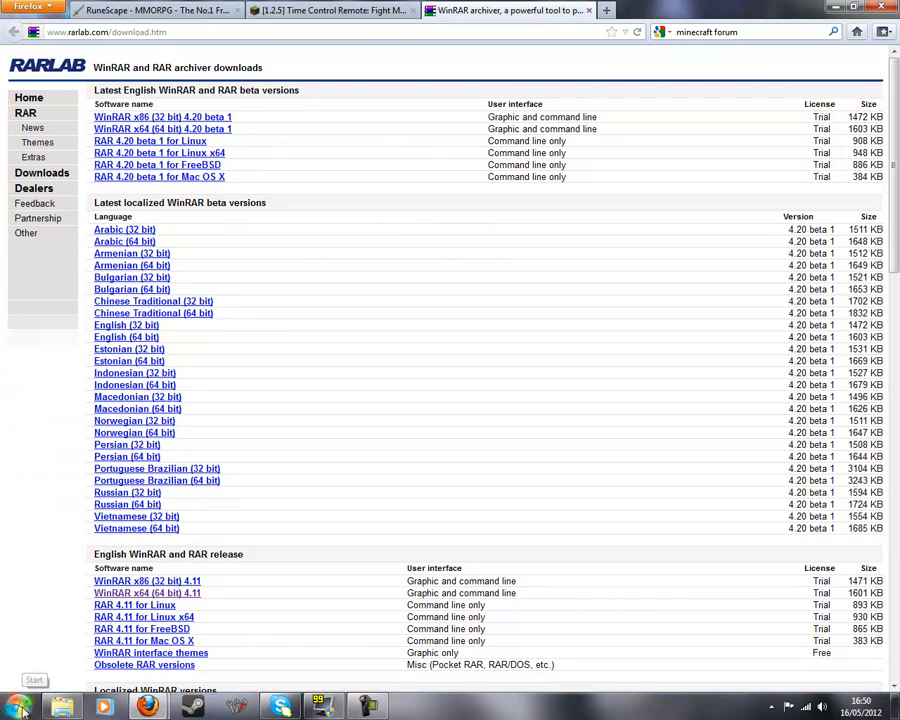
Search %appdata% from the Start menu to open the Roaming folder.
{"action": "left_click", "coordinate": [18, 707]}
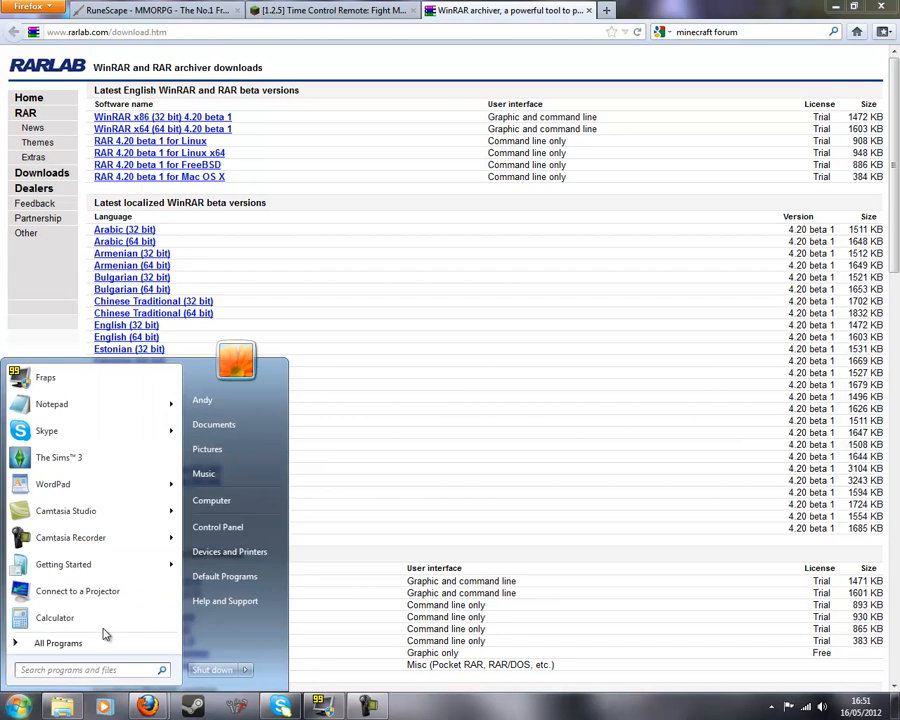
{"action": "mouse_move", "coordinate": [219, 620]}
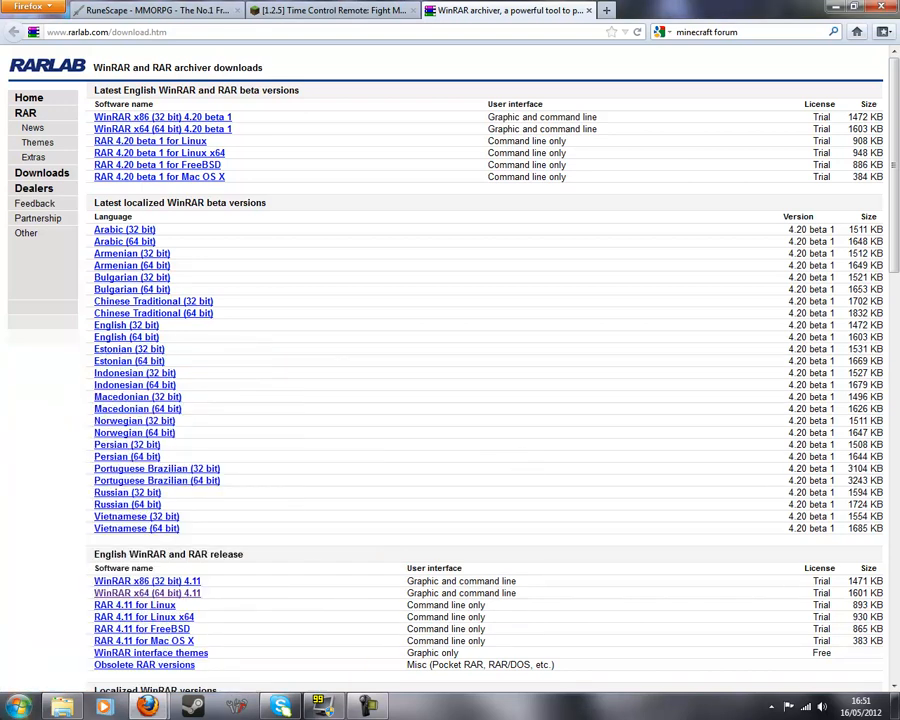
{"action": "left_click", "coordinate": [18, 707]}
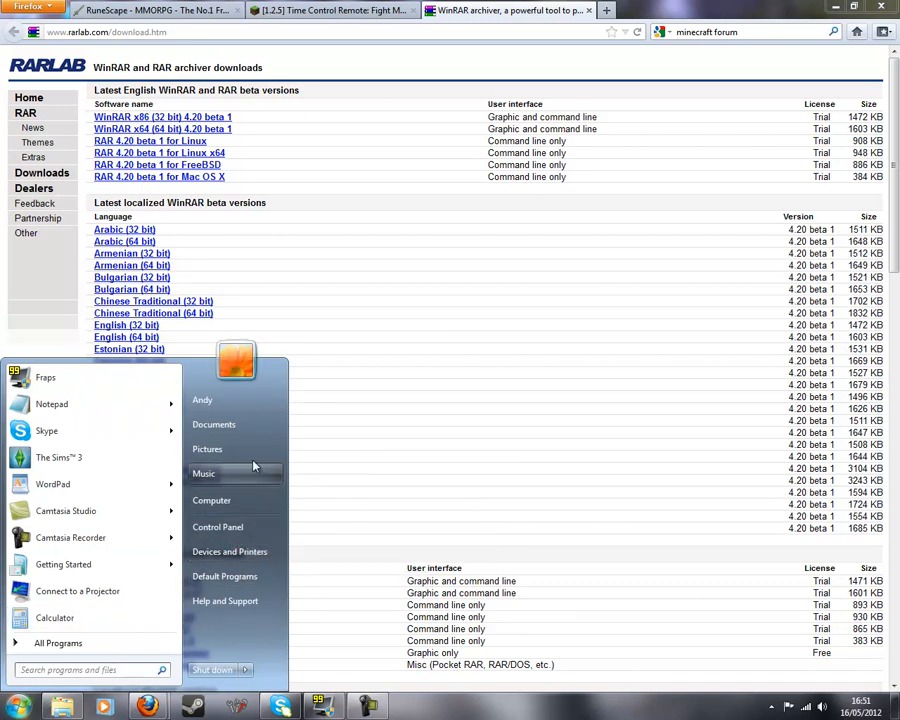
{"action": "mouse_move", "coordinate": [135, 650]}
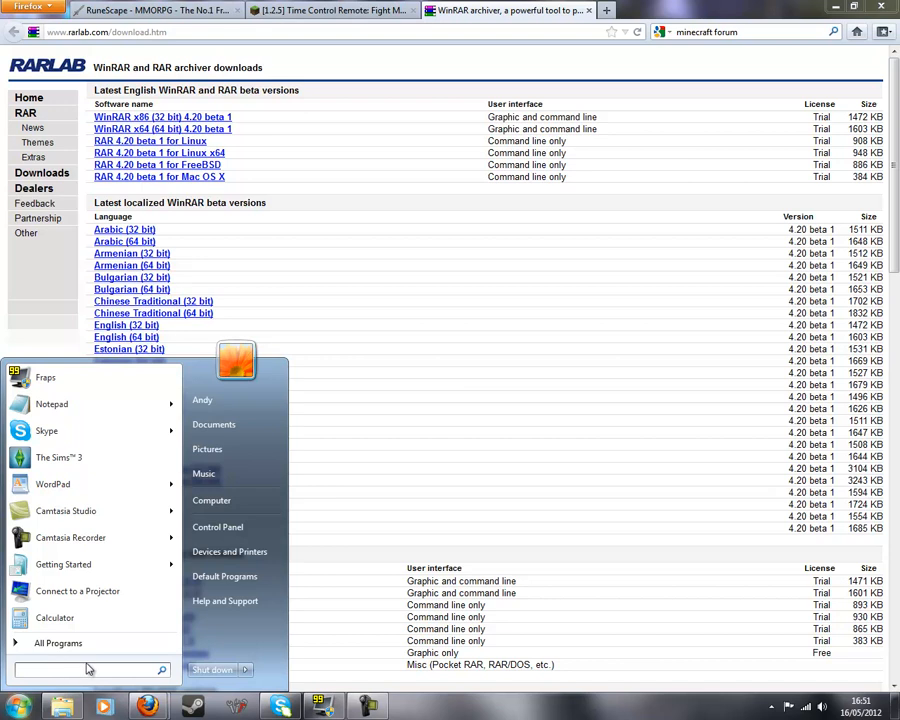
{"action": "type", "text": "s"}
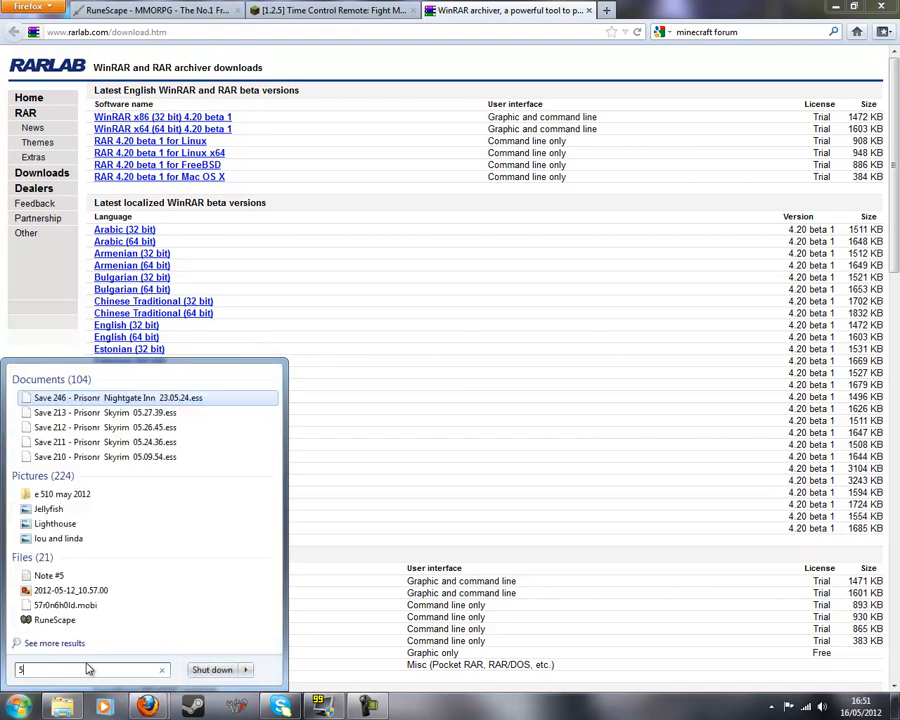
{"action": "type", "text": "%s"}
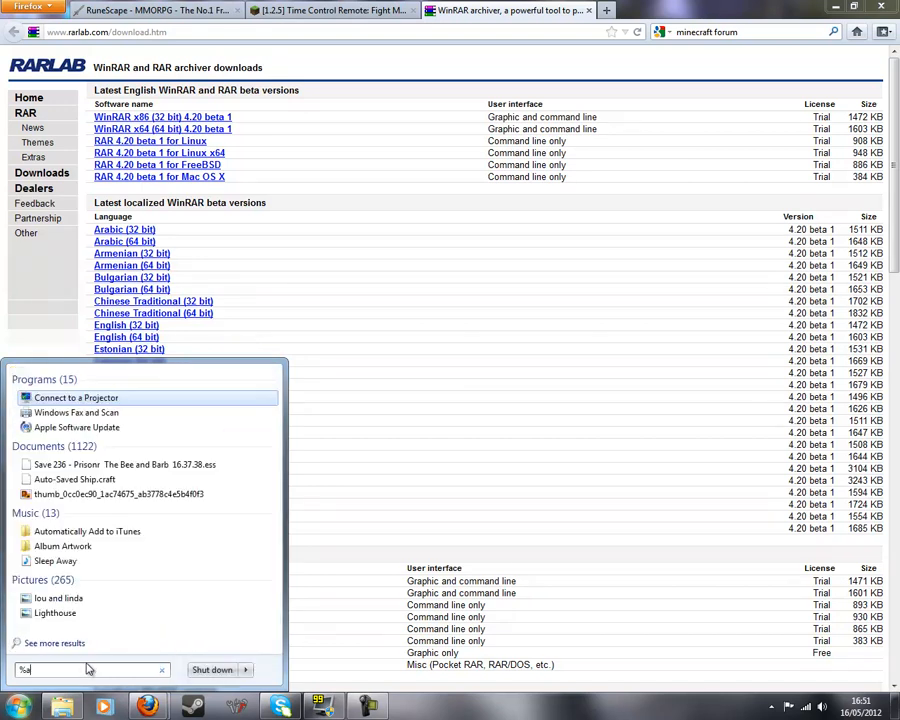
{"action": "type", "text": "appdata%"}
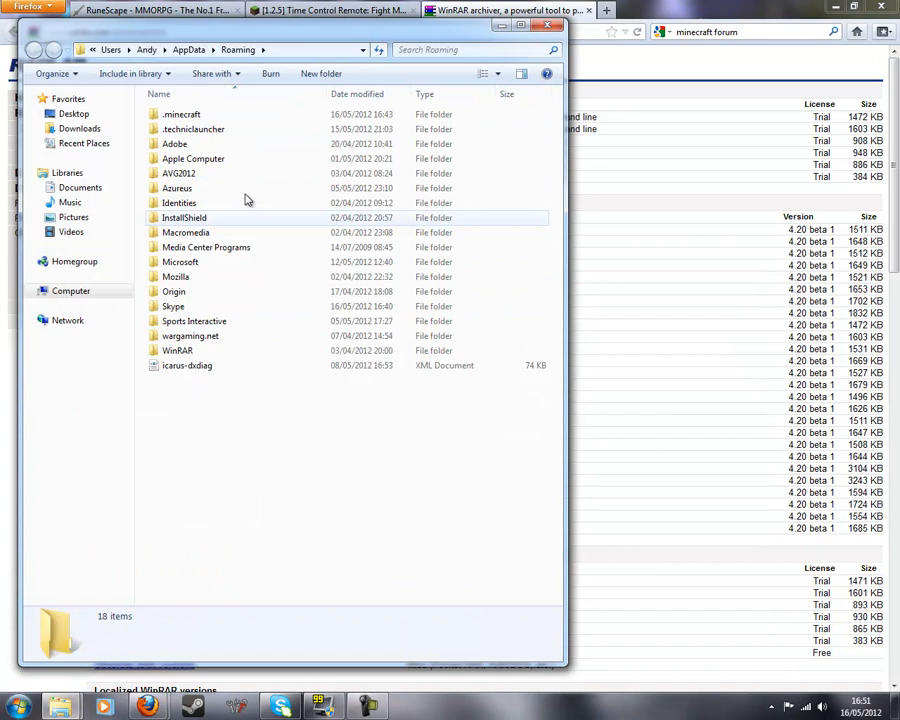
Copy minecraft.jar from the .minecraft\bin folder.
{"action": "double_click", "coordinate": [182, 114]}
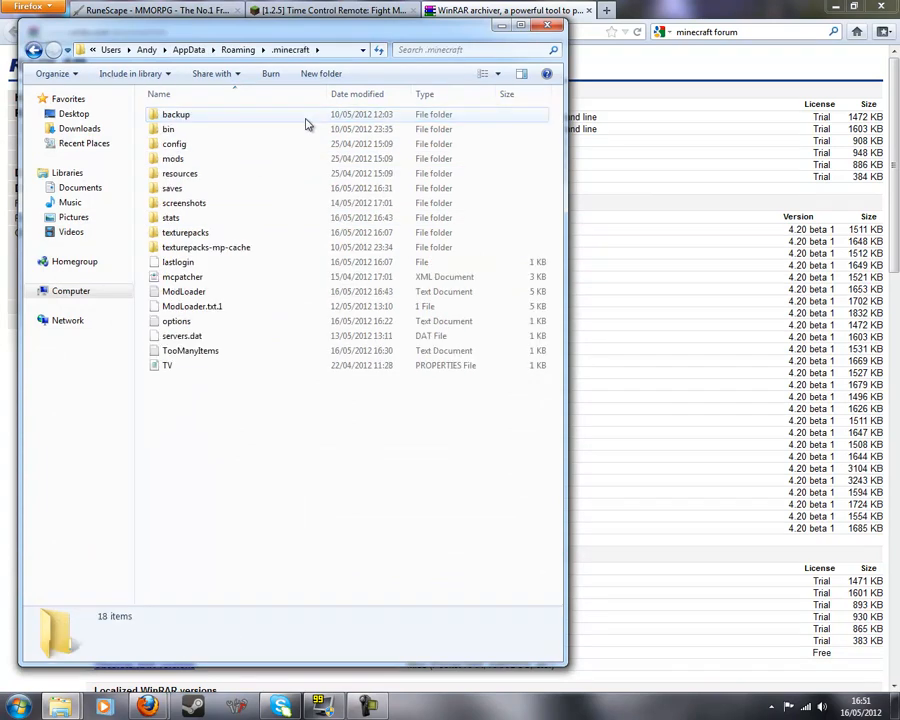
{"action": "double_click", "coordinate": [168, 129]}
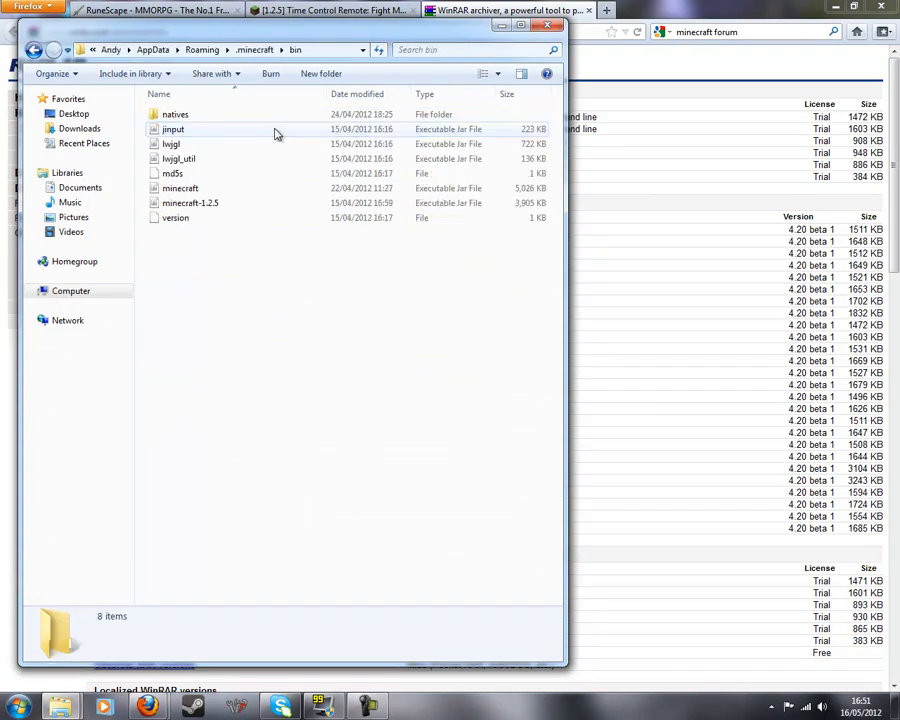
{"action": "left_click", "coordinate": [180, 188]}
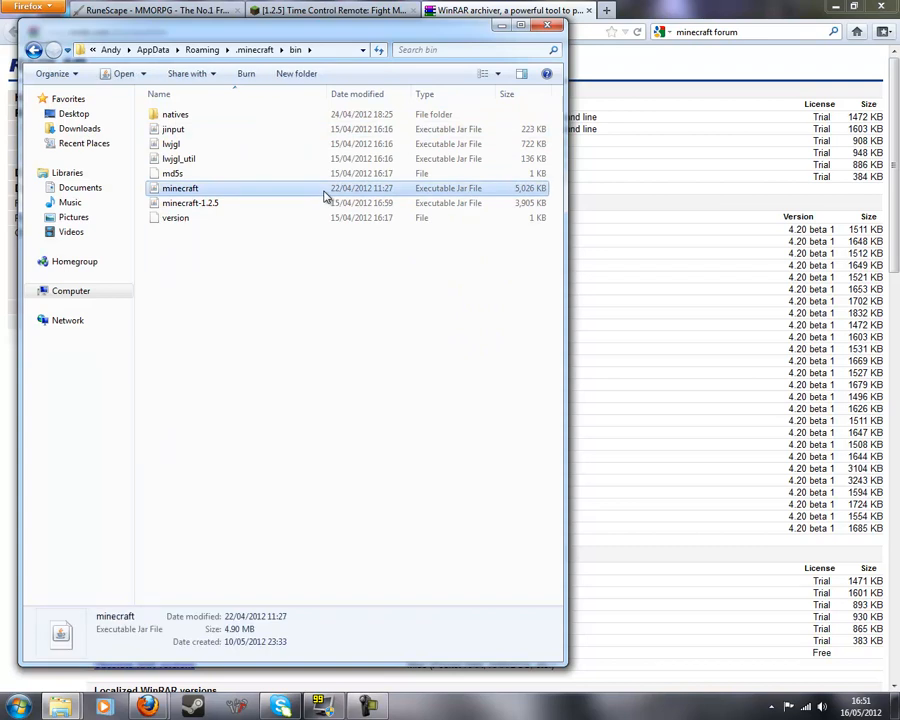
{"action": "right_click", "coordinate": [180, 188]}
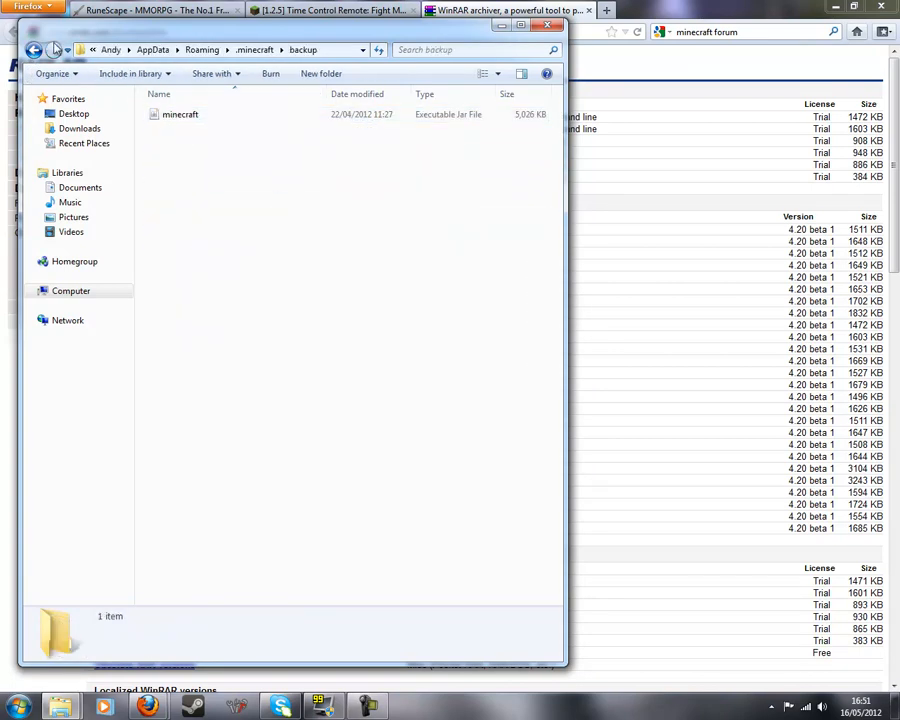
Paste minecraft.jar into the backup folder, replacing the existing copy, and go back to .minecraft.
{"action": "left_click", "coordinate": [34, 49]}
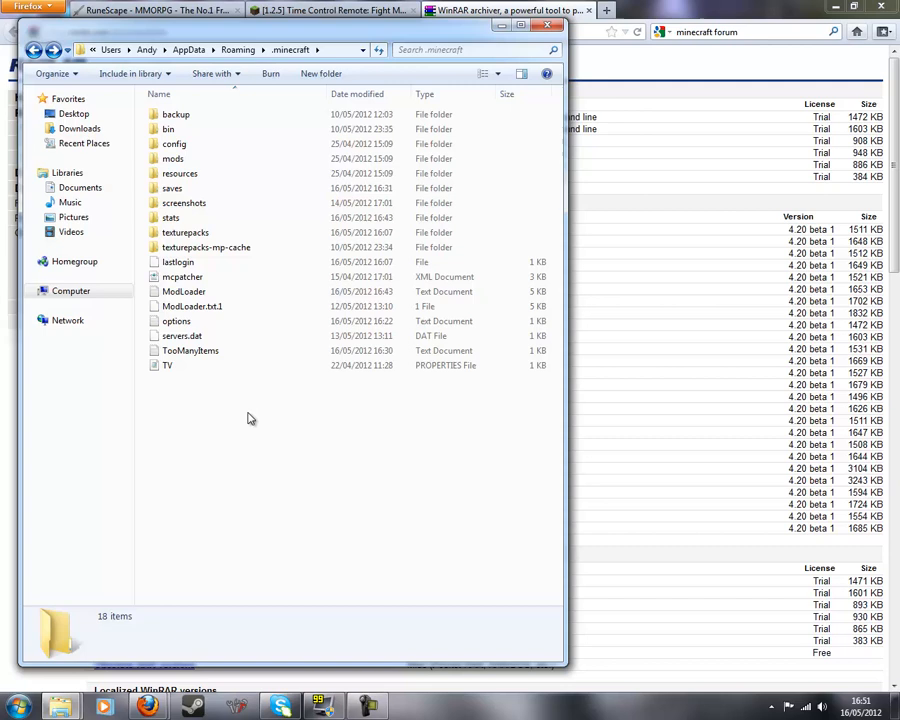
{"action": "right_click", "coordinate": [250, 418]}
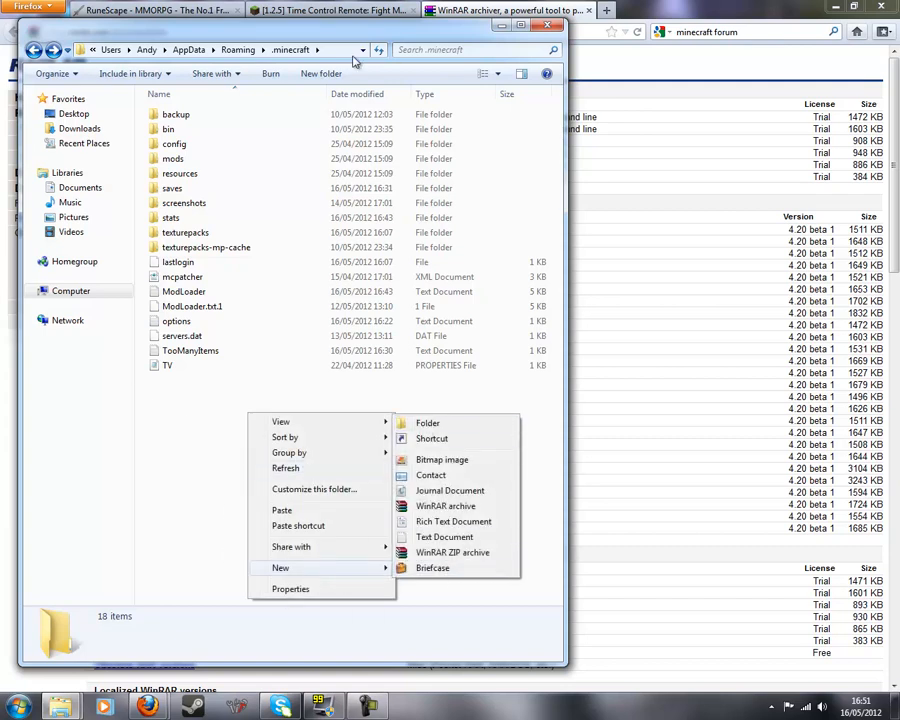
{"action": "mouse_move", "coordinate": [197, 119]}
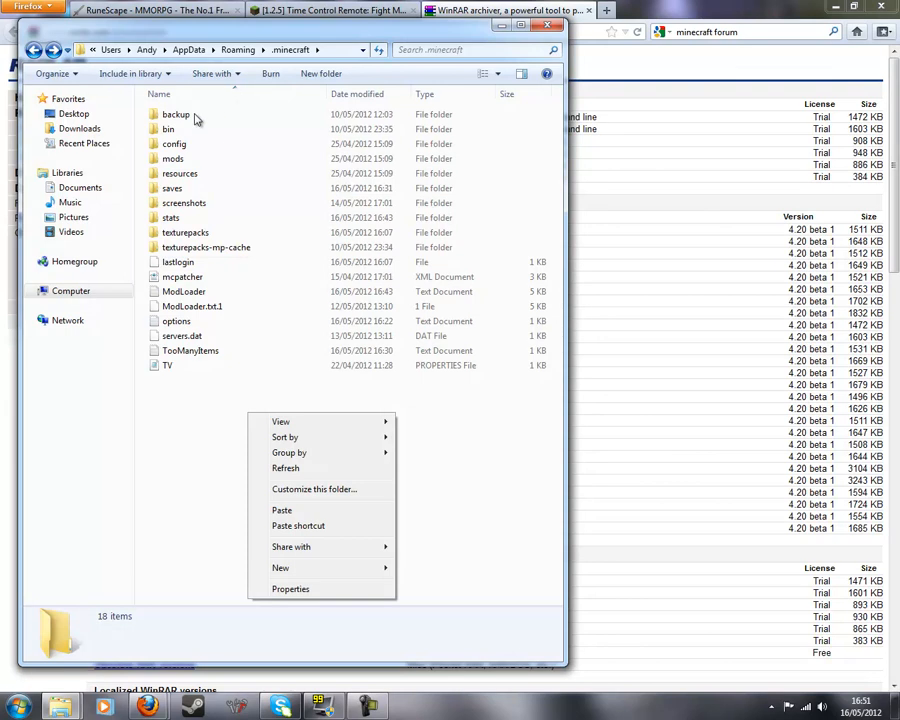
{"action": "double_click", "coordinate": [175, 114]}
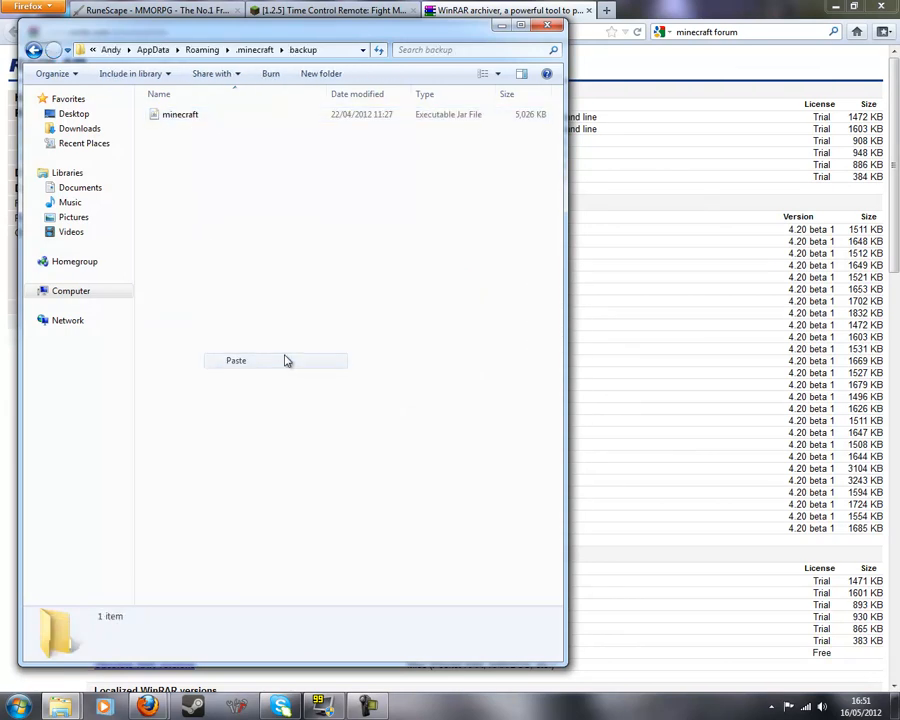
{"action": "left_click", "coordinate": [236, 360]}
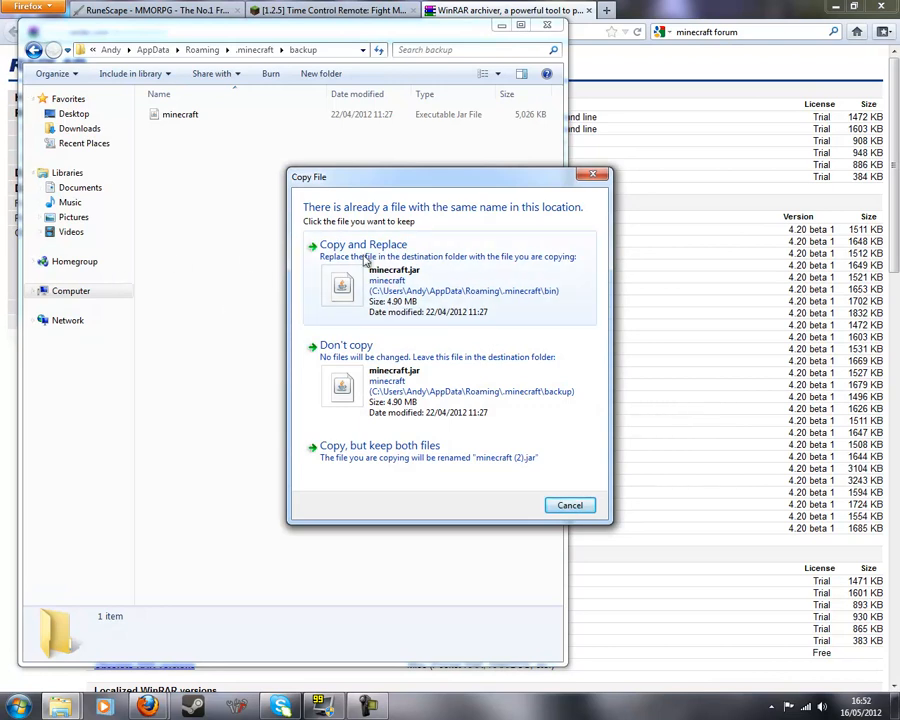
{"action": "left_click", "coordinate": [569, 505]}
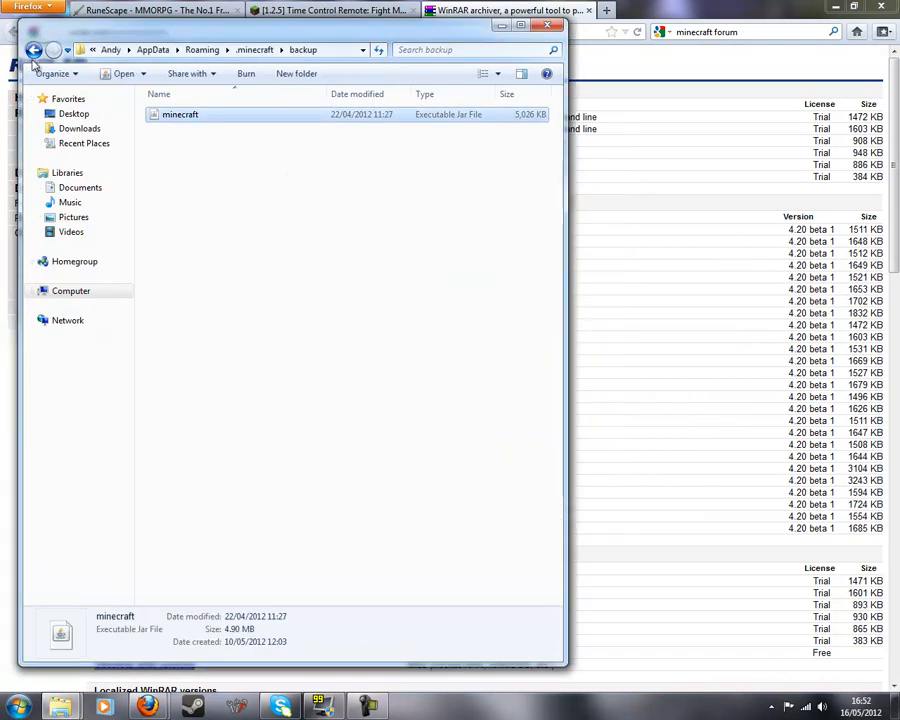
{"action": "mouse_move", "coordinate": [396, 366]}
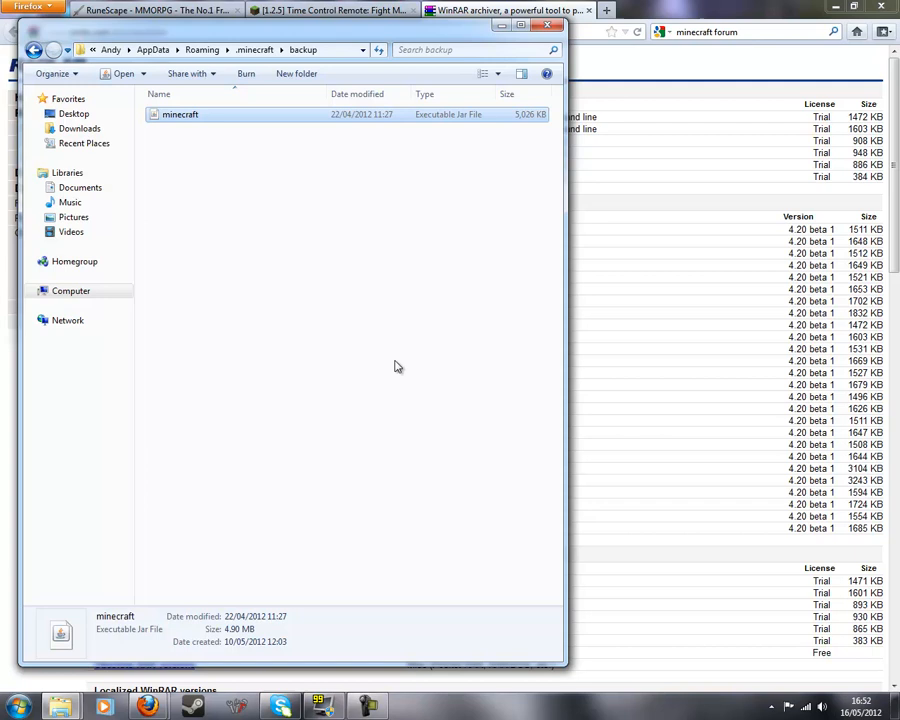
{"action": "mouse_move", "coordinate": [35, 50]}
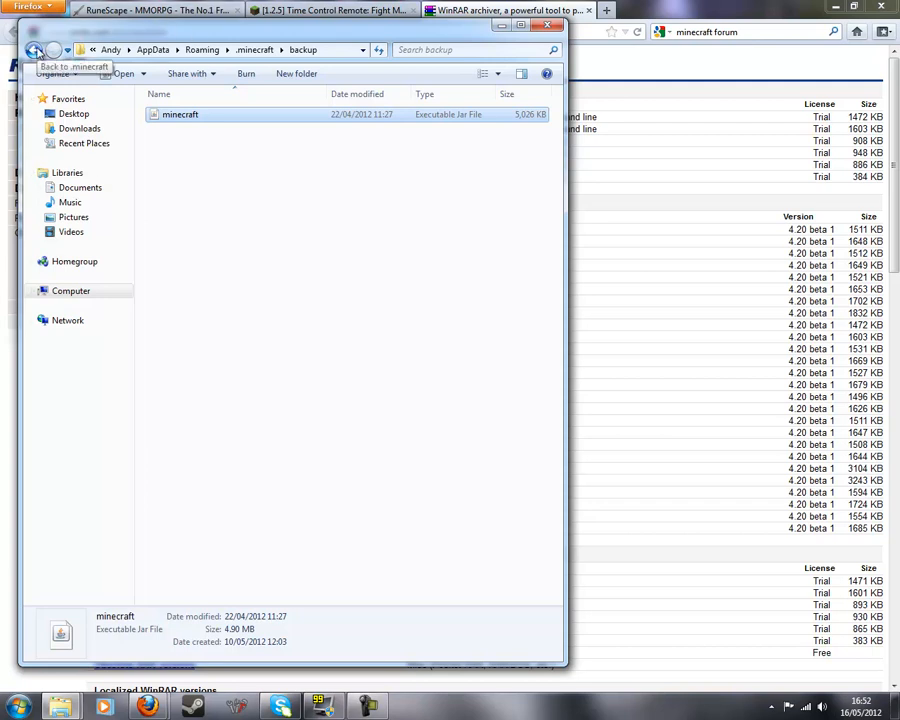
{"action": "left_click", "coordinate": [35, 50]}
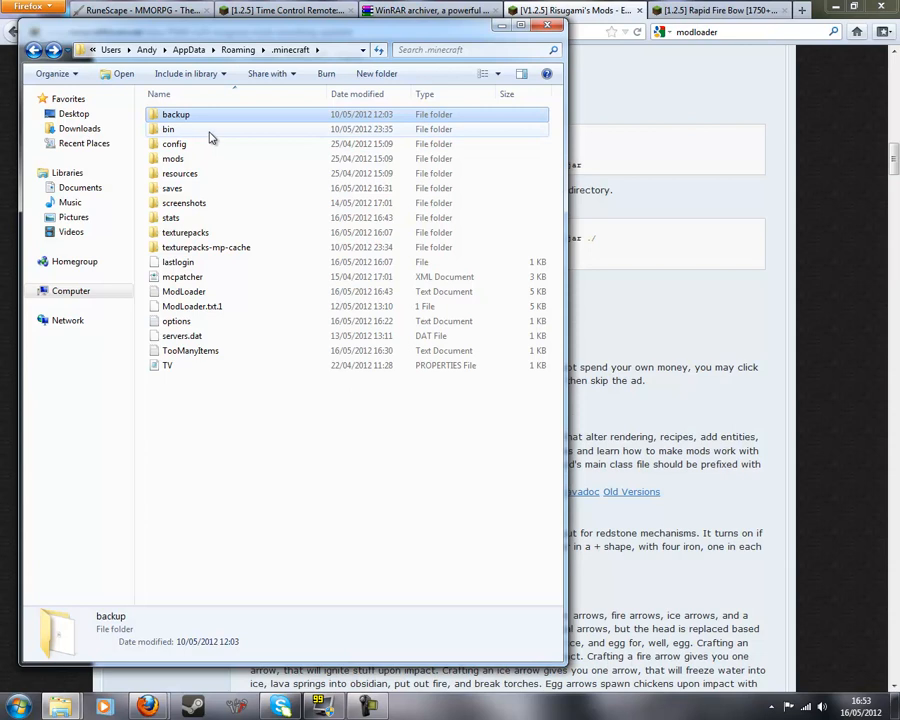
Open bin\minecraft.jar with the WinRAR archiver.
{"action": "double_click", "coordinate": [168, 129]}
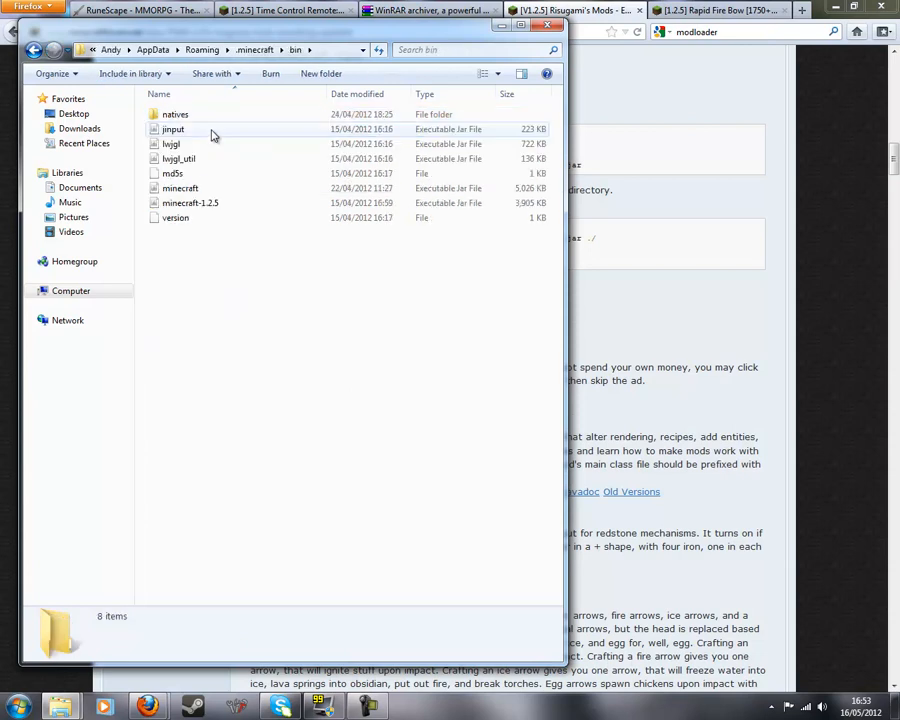
{"action": "left_click", "coordinate": [180, 188]}
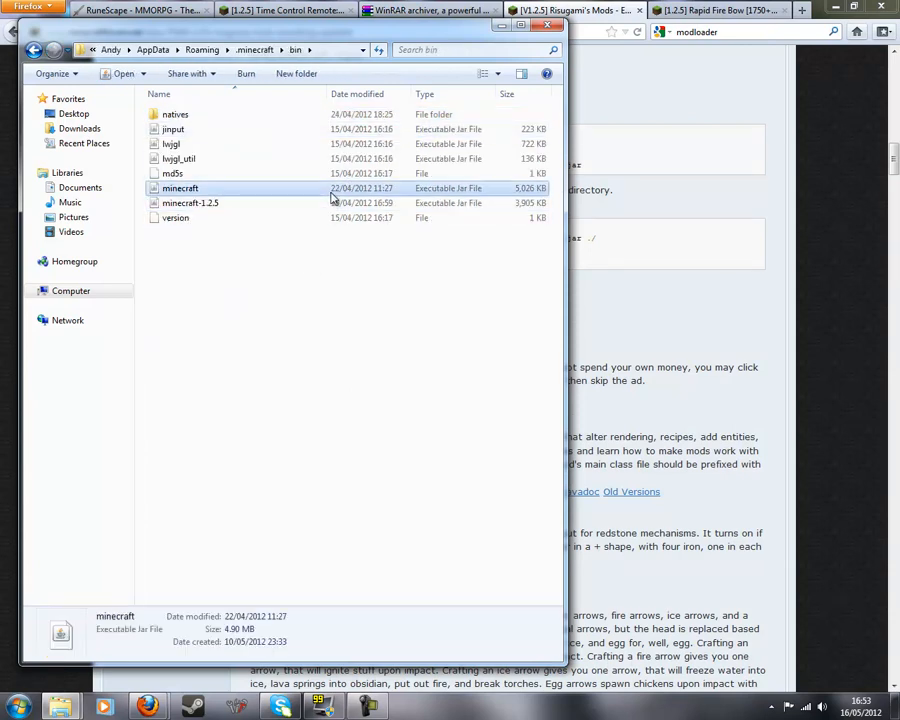
{"action": "right_click", "coordinate": [180, 188]}
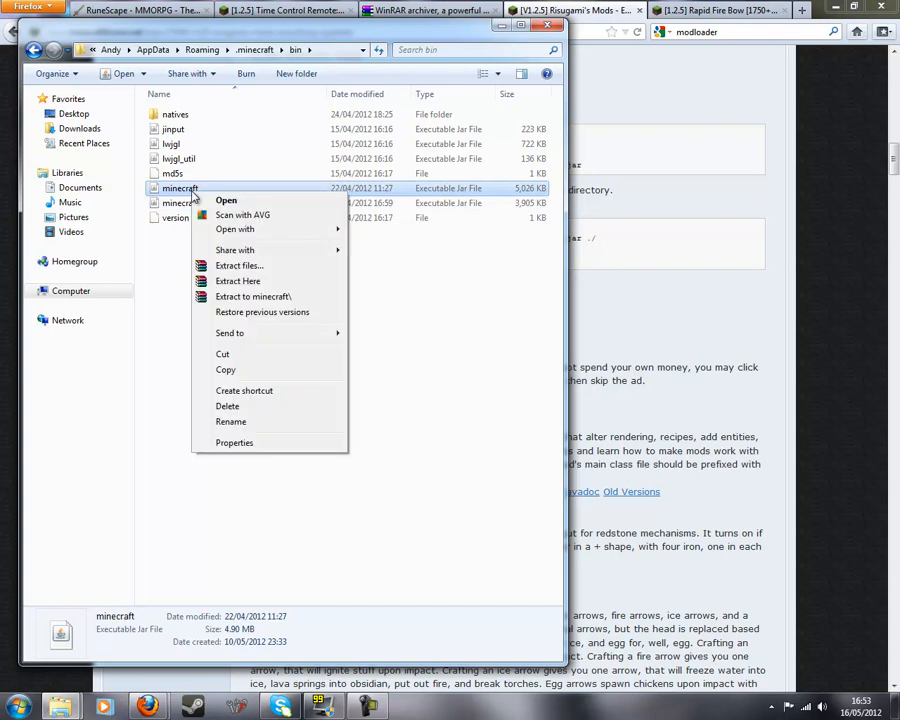
{"action": "mouse_move", "coordinate": [275, 265]}
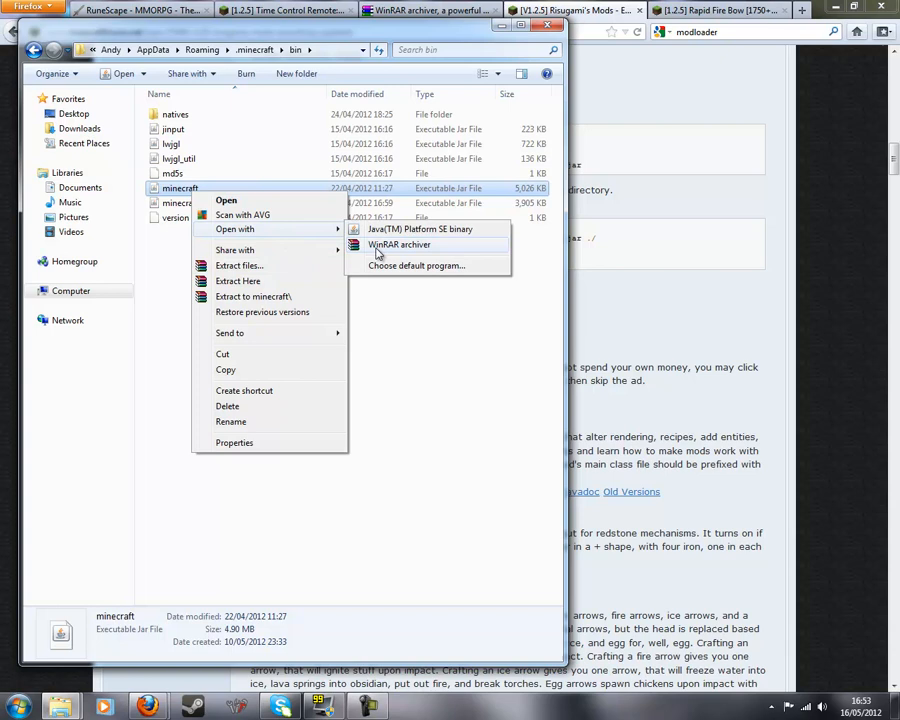
{"action": "left_click", "coordinate": [399, 245]}
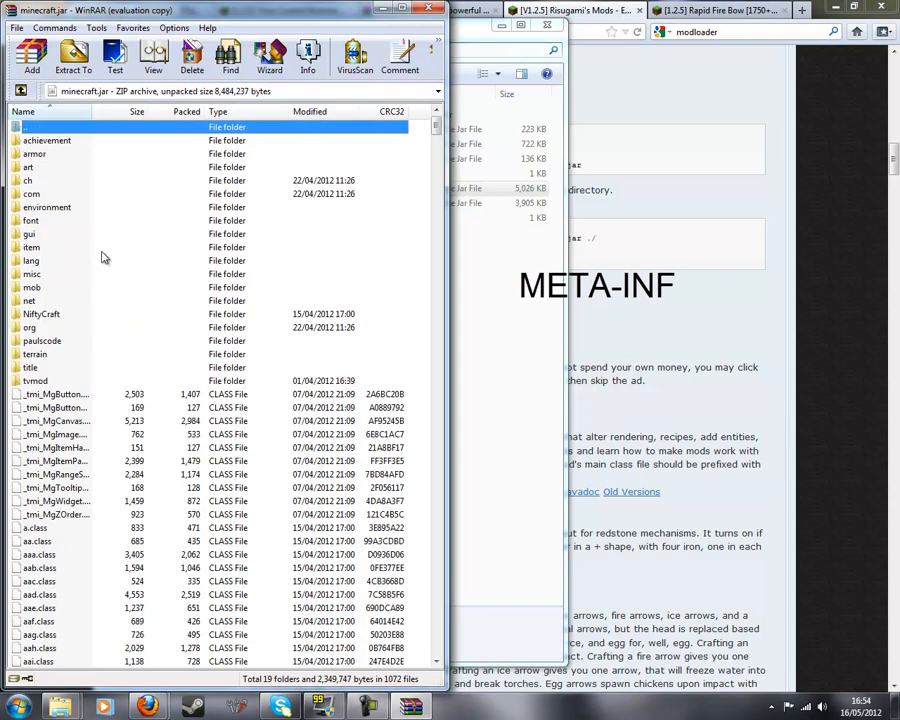
{"action": "mouse_move", "coordinate": [447, 337]}
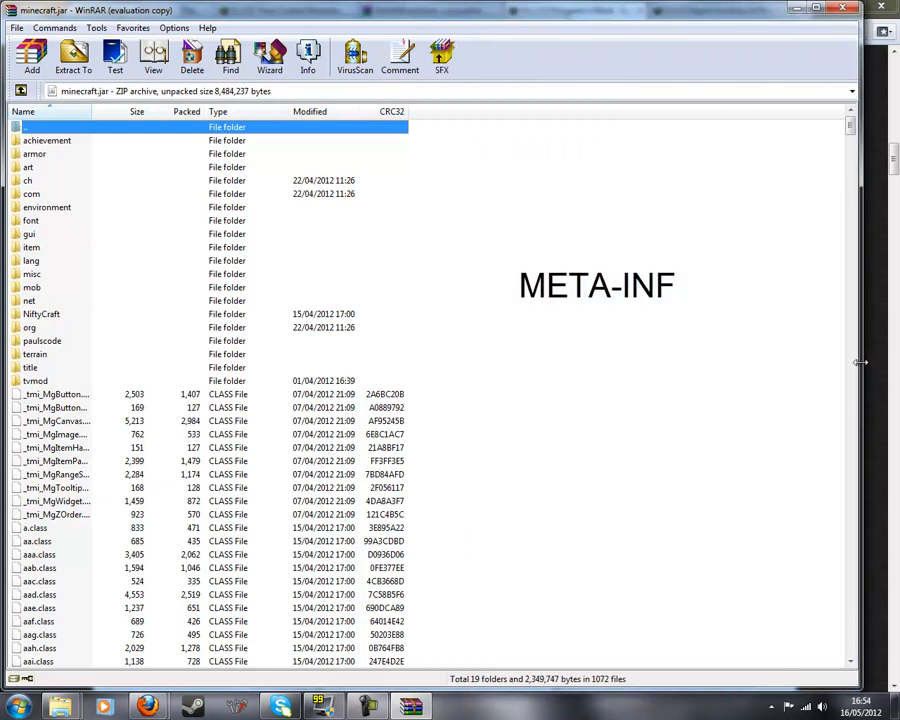
{"action": "mouse_move", "coordinate": [143, 352]}
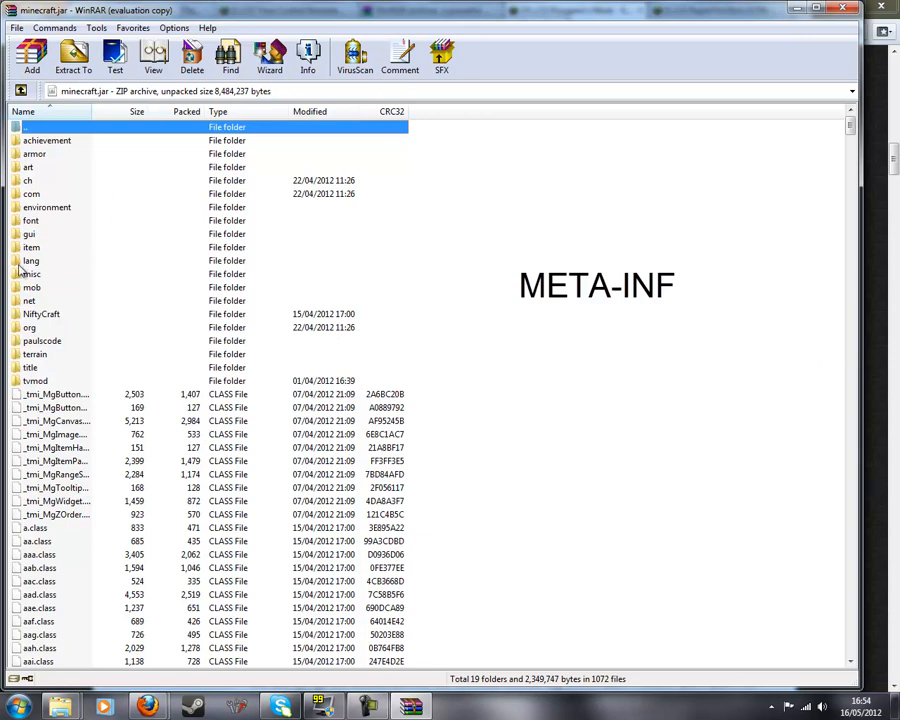
{"action": "mouse_move", "coordinate": [15, 247]}
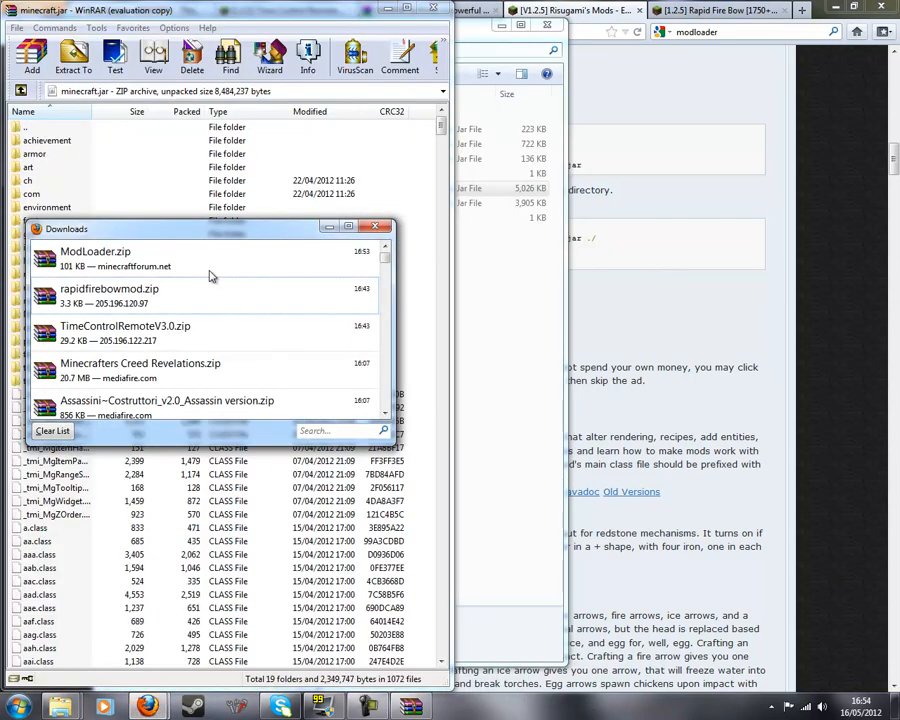
Add all ModLoader.zip class files into minecraft.jar and confirm.
{"action": "double_click", "coordinate": [95, 251]}
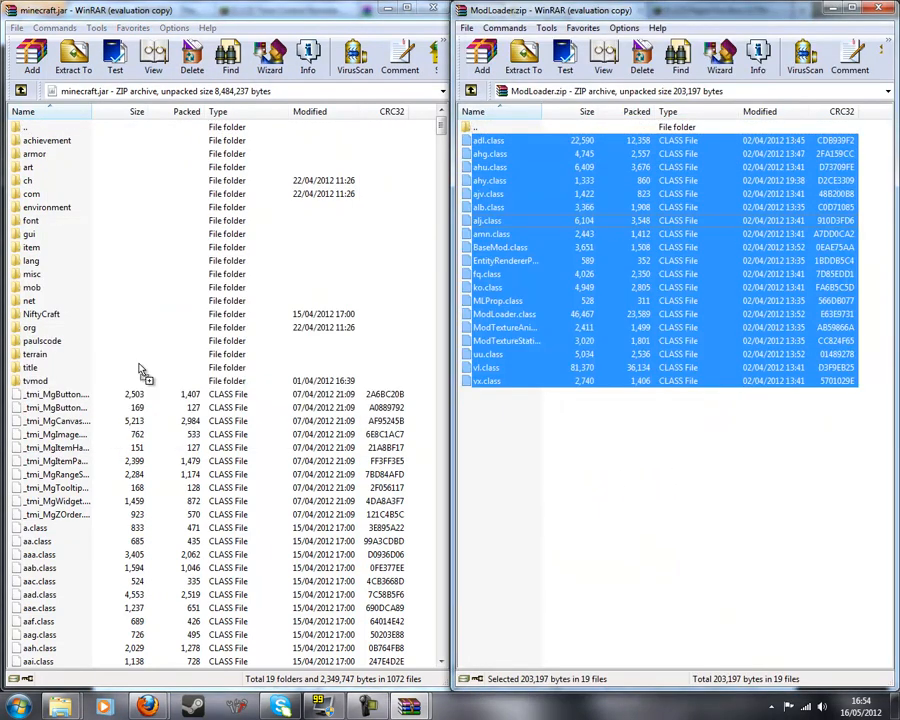
{"action": "left_click", "coordinate": [31, 57]}
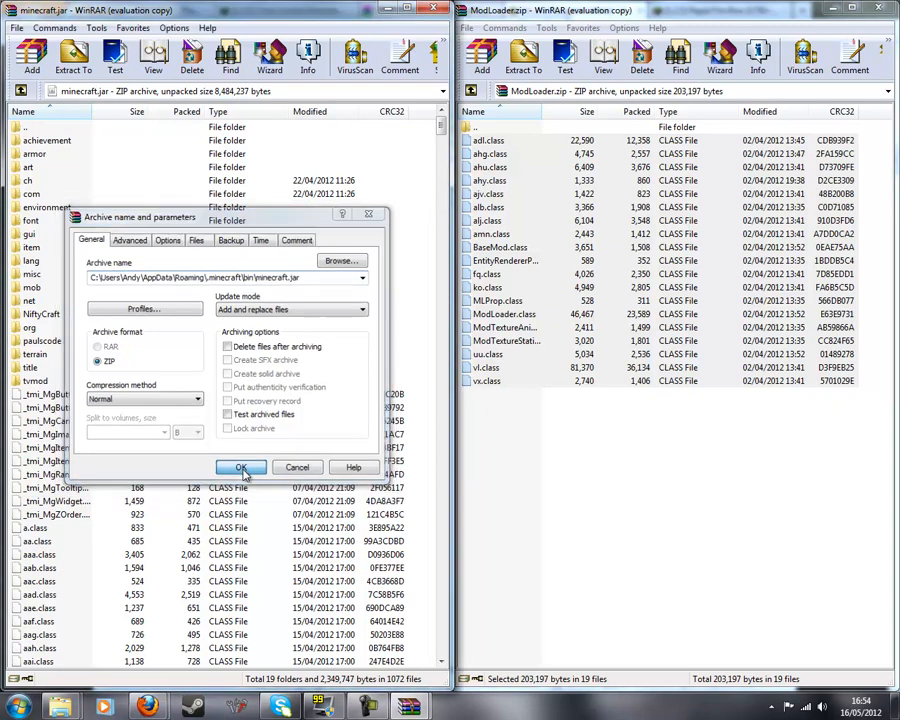
{"action": "left_click", "coordinate": [241, 467]}
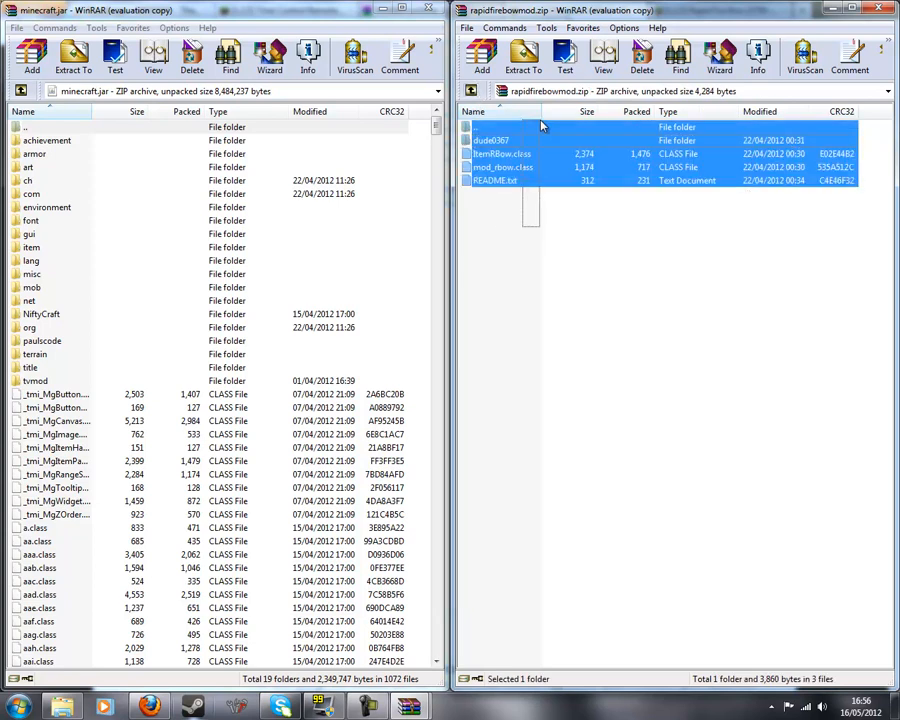
Add dude0367, ItemRBow.class and mod_rbow.class to minecraft.jar, leaving out the README.
{"action": "left_click", "coordinate": [530, 370]}
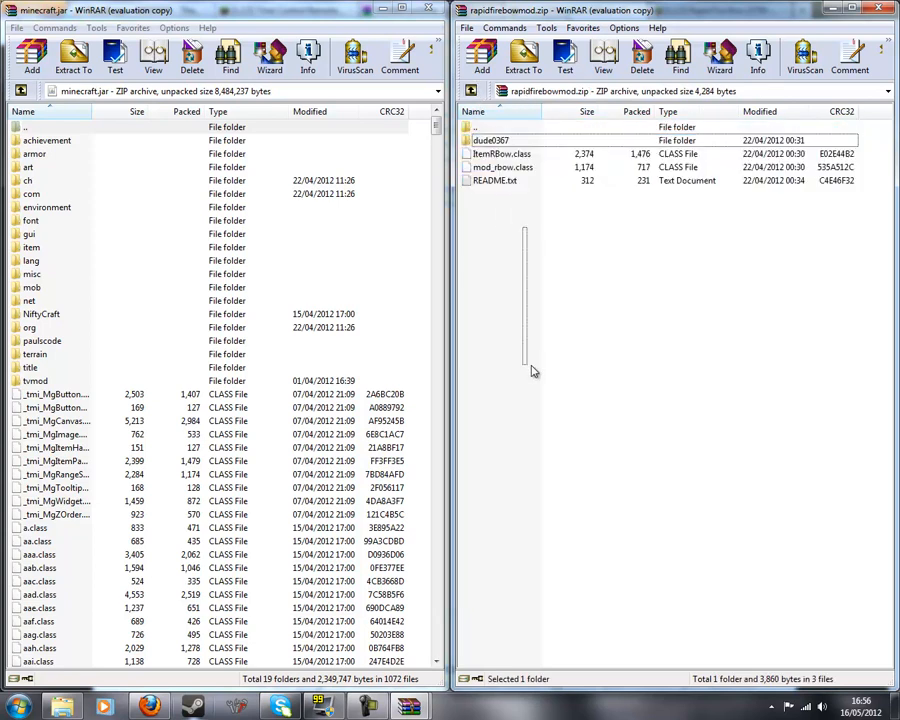
{"action": "key", "text": "ctrl+a"}
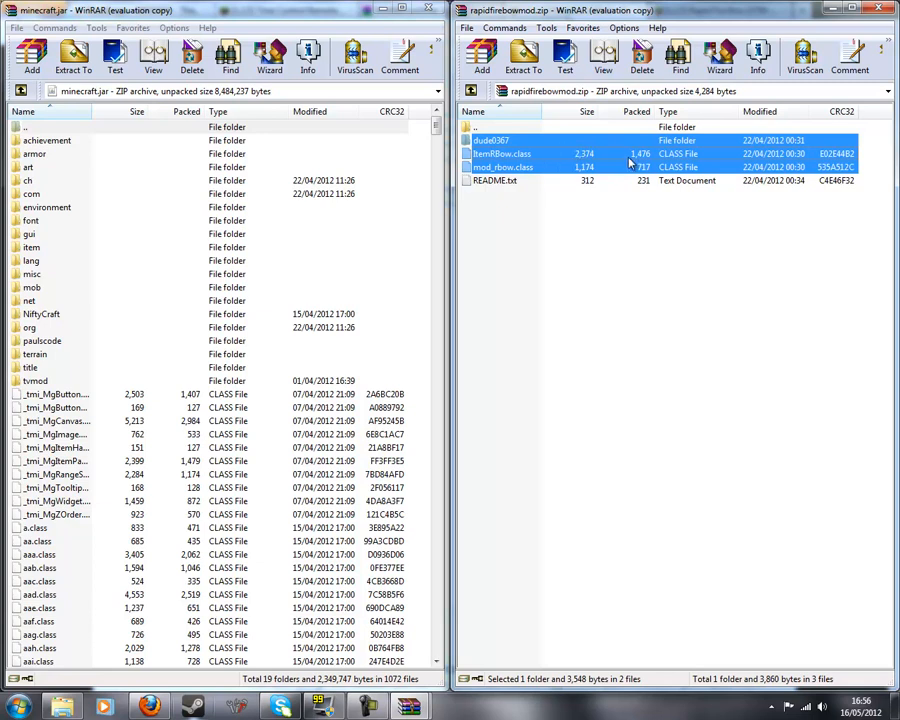
{"action": "left_click", "coordinate": [32, 57]}
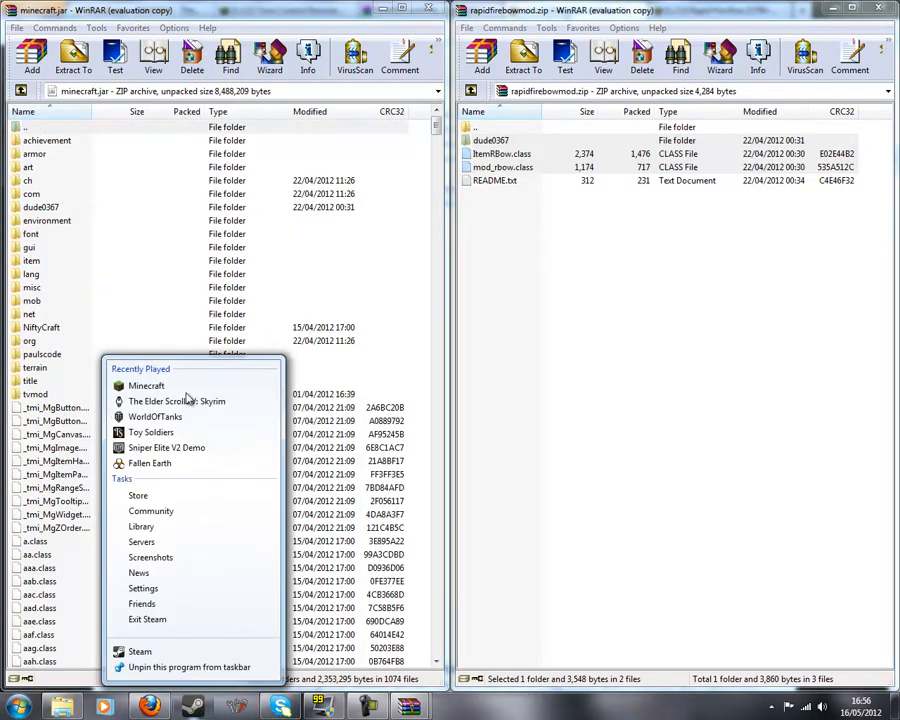
Launch Minecraft 1.2.5 from Steam, log in, and load a singleplayer survival world.
{"action": "left_click", "coordinate": [146, 385]}
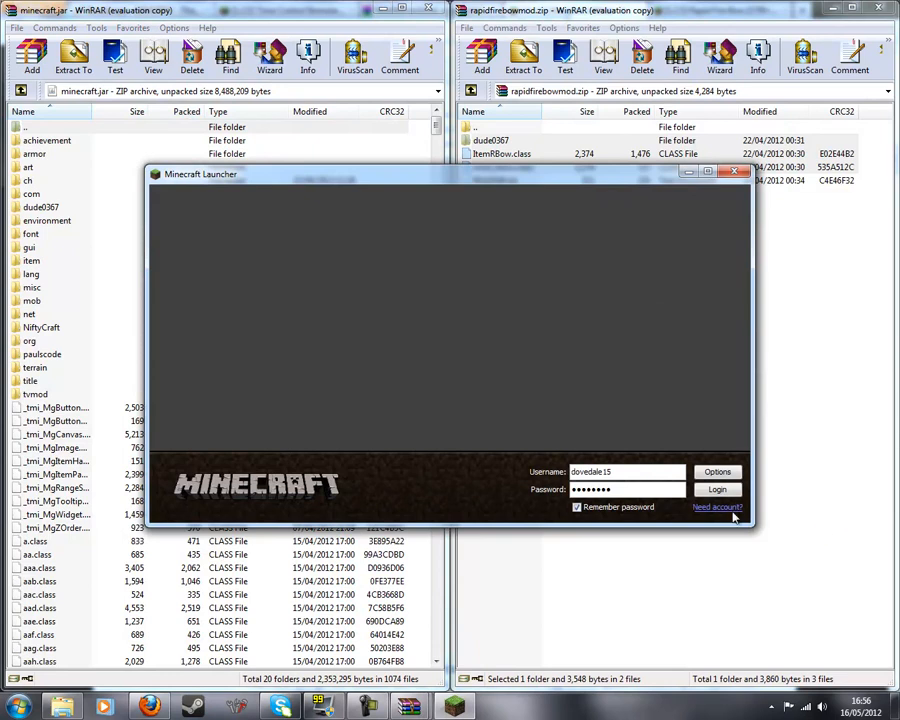
{"action": "left_click", "coordinate": [717, 489]}
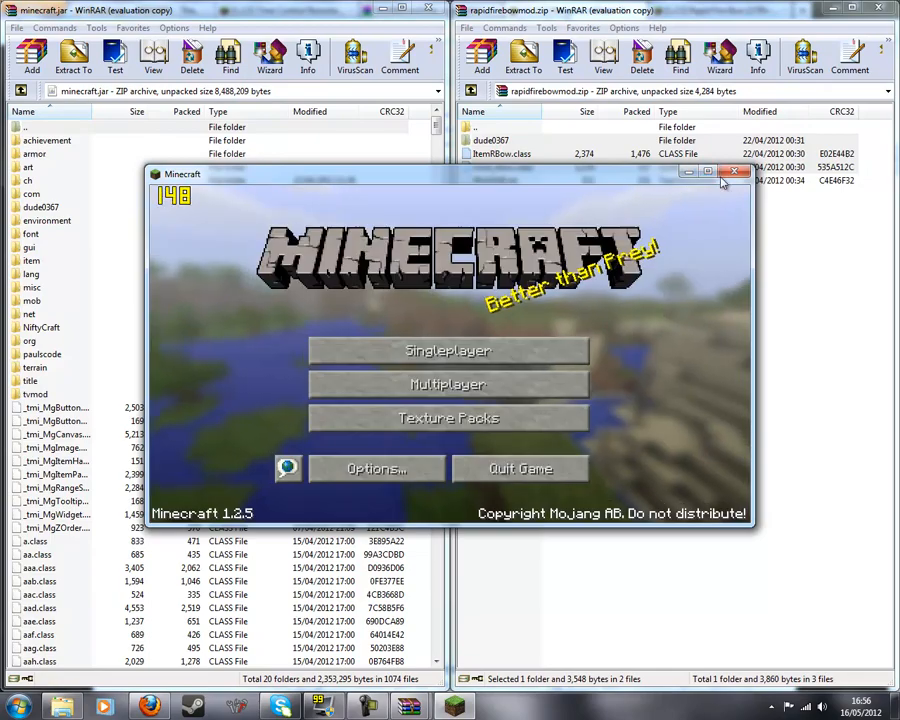
{"action": "left_click", "coordinate": [448, 350]}
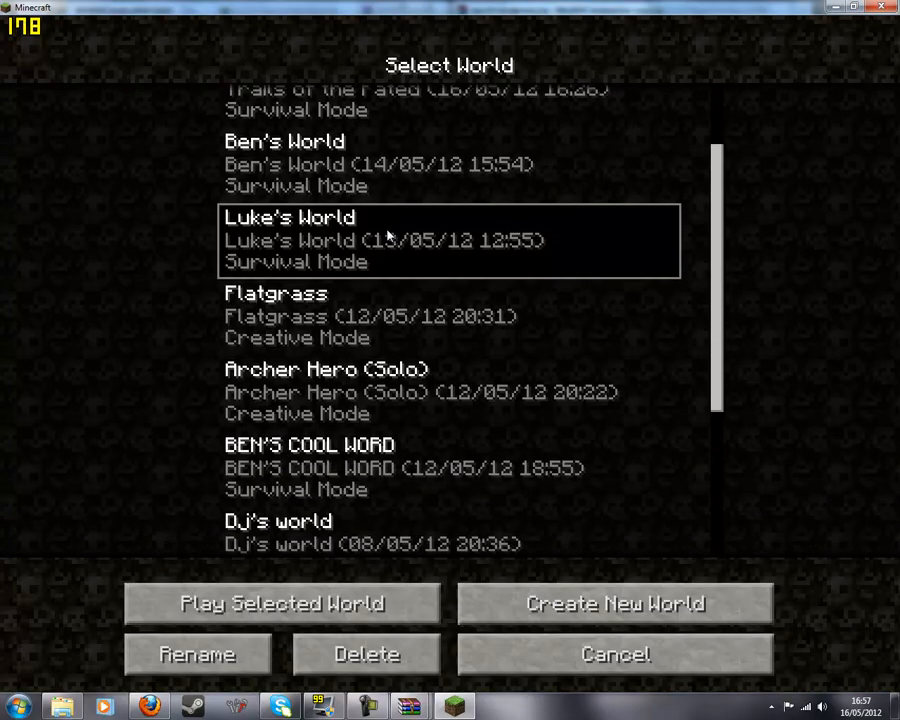
{"action": "left_click", "coordinate": [279, 603]}
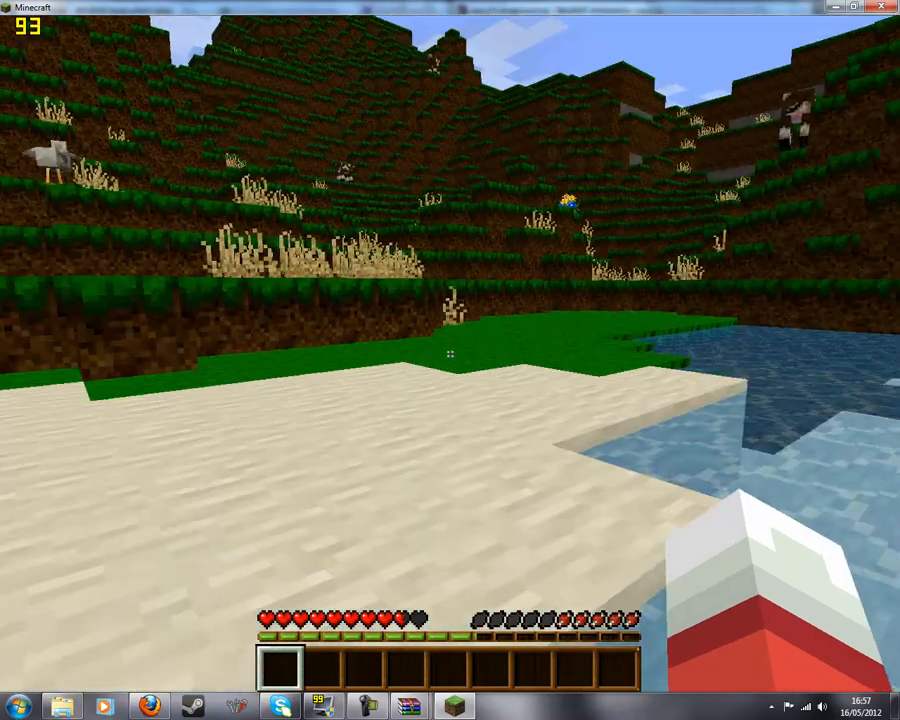
Take a bow and 26 arrows from the TooManyItems catalogue and hold the bow in-world.
{"action": "key", "text": "e"}
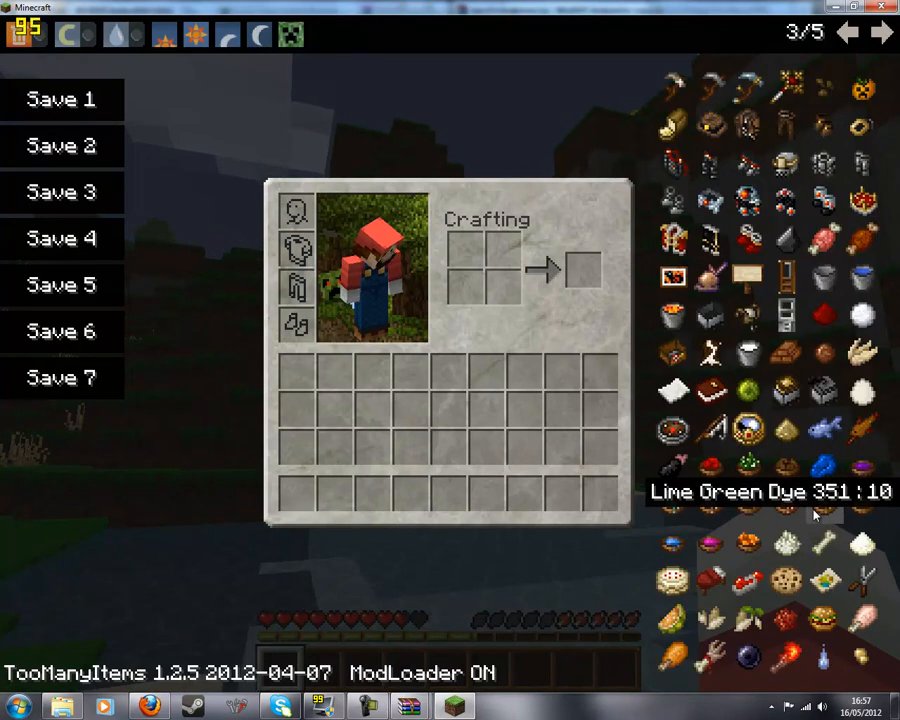
{"action": "left_click", "coordinate": [882, 32]}
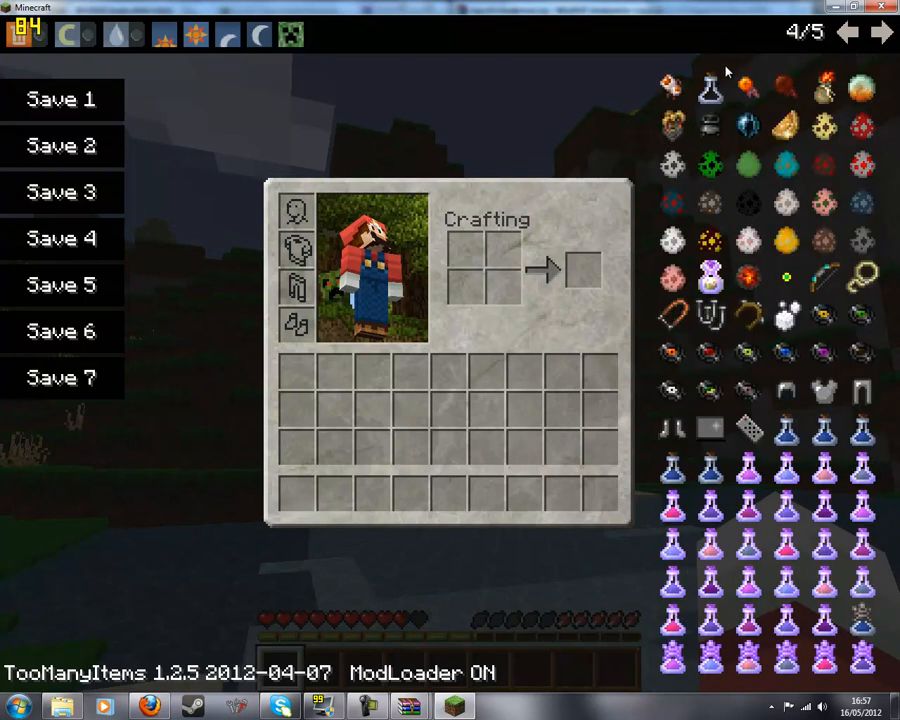
{"action": "mouse_move", "coordinate": [823, 279]}
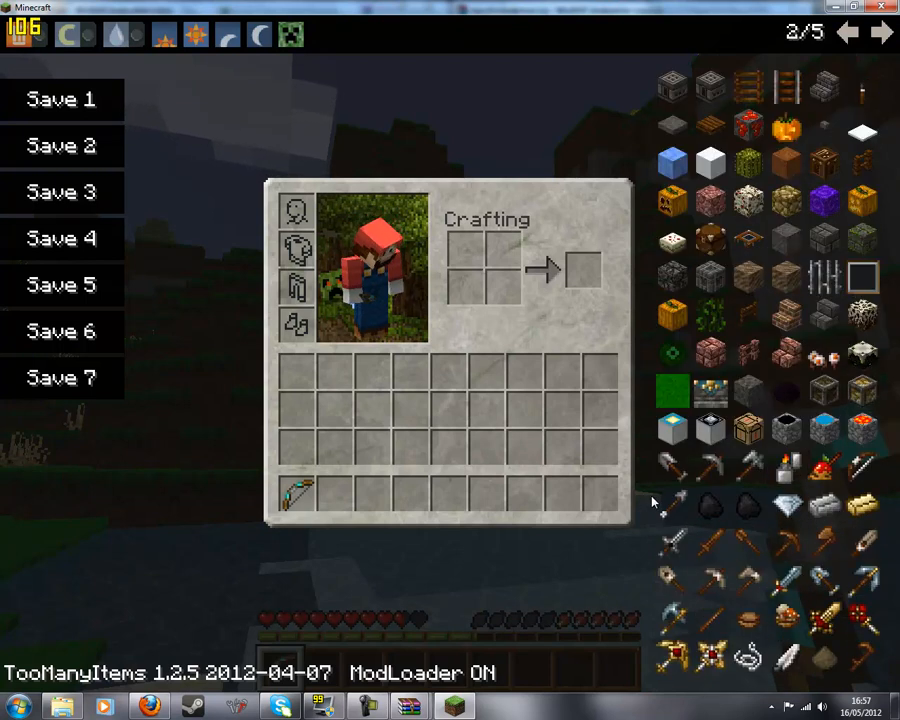
{"action": "key", "text": "Escape"}
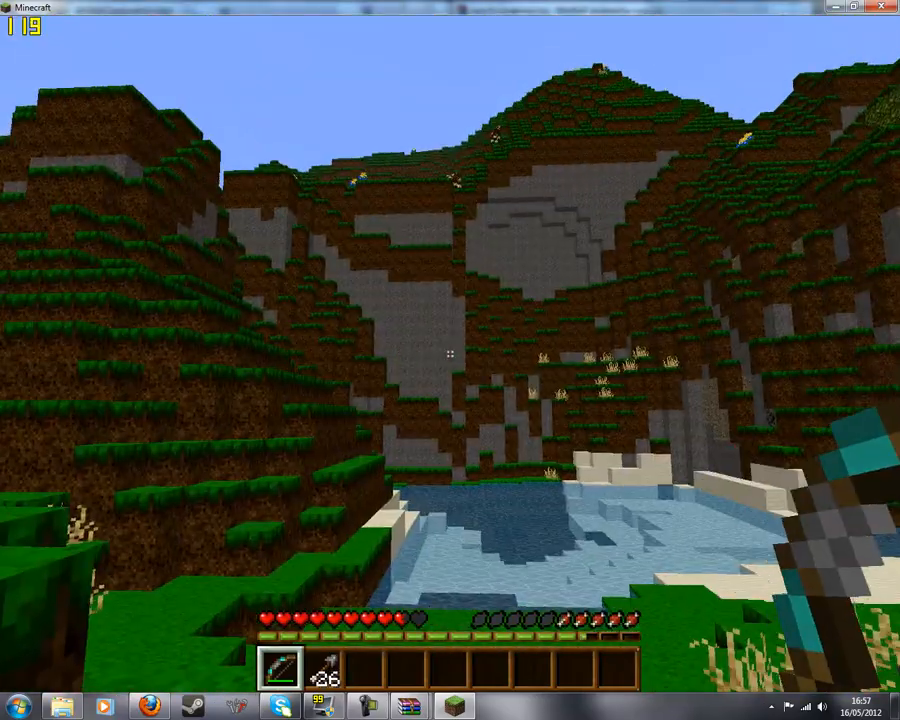
{"action": "key", "text": "e"}
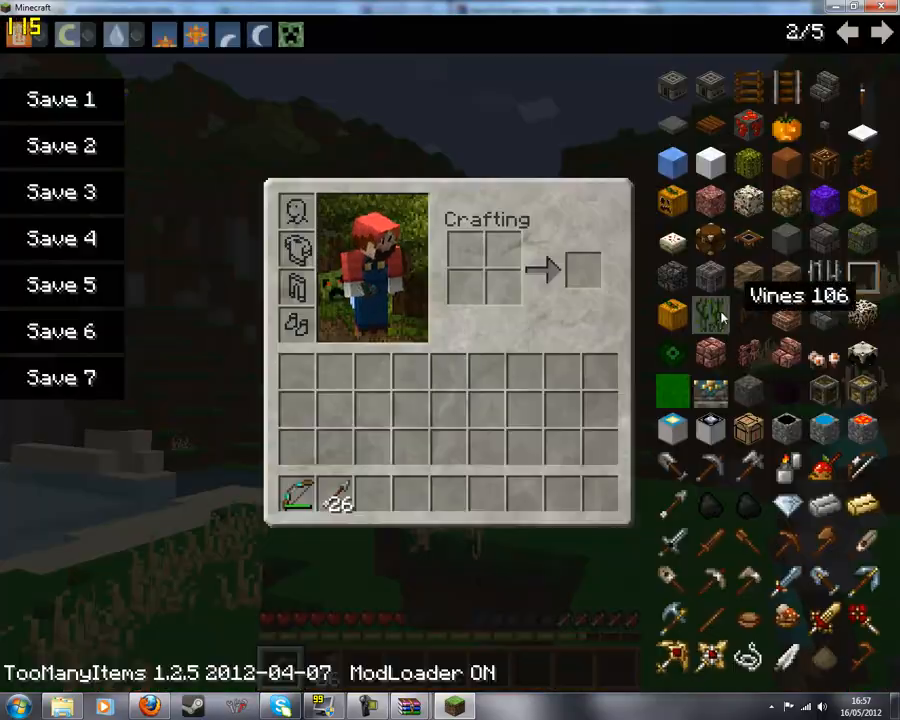
{"action": "key", "text": "Escape"}
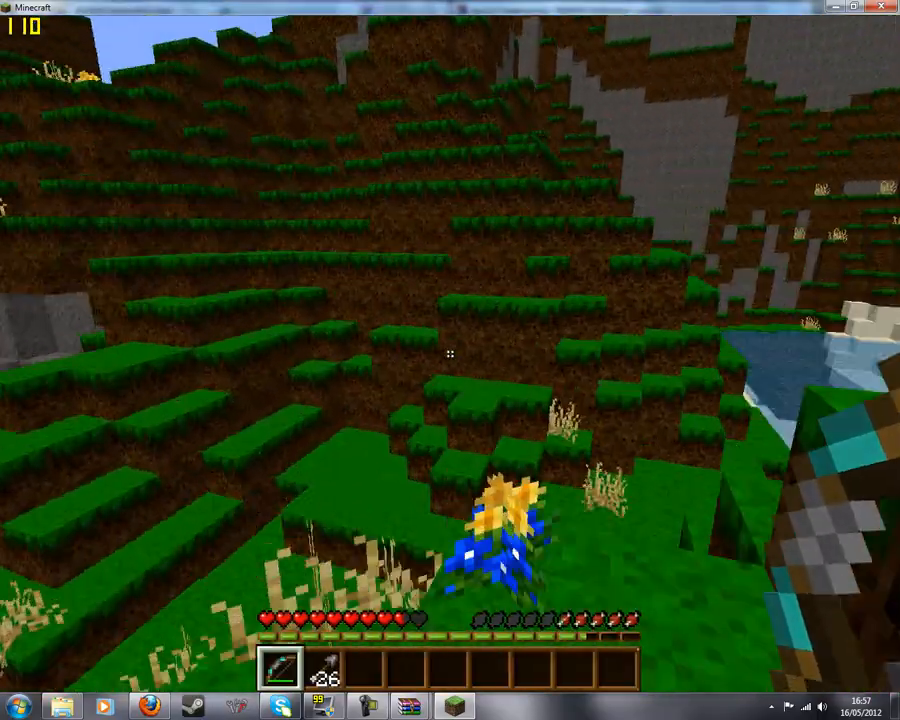